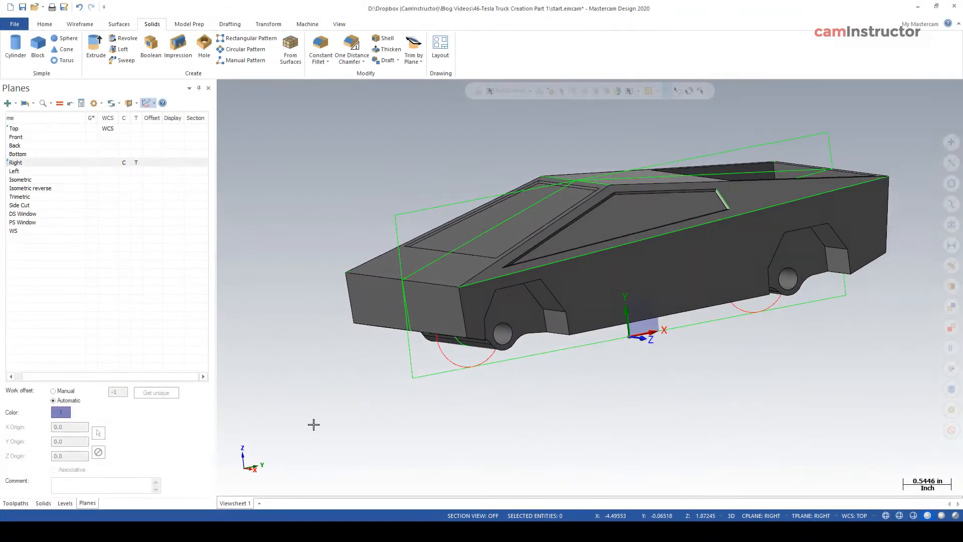
Extract curves along the truck's wheel-well edges onto the Main Profile level
{"action": "left_click", "coordinate": [64, 502]}
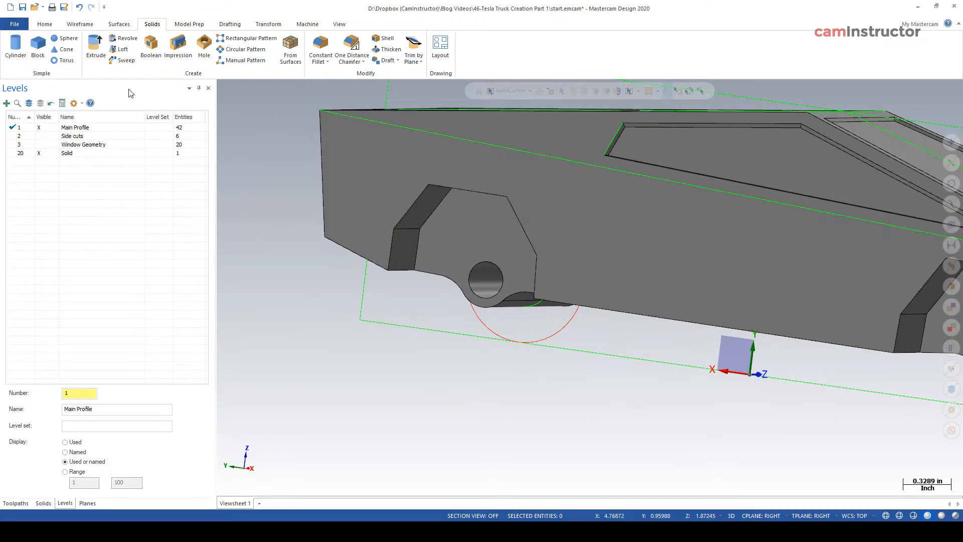
{"action": "left_click", "coordinate": [79, 24]}
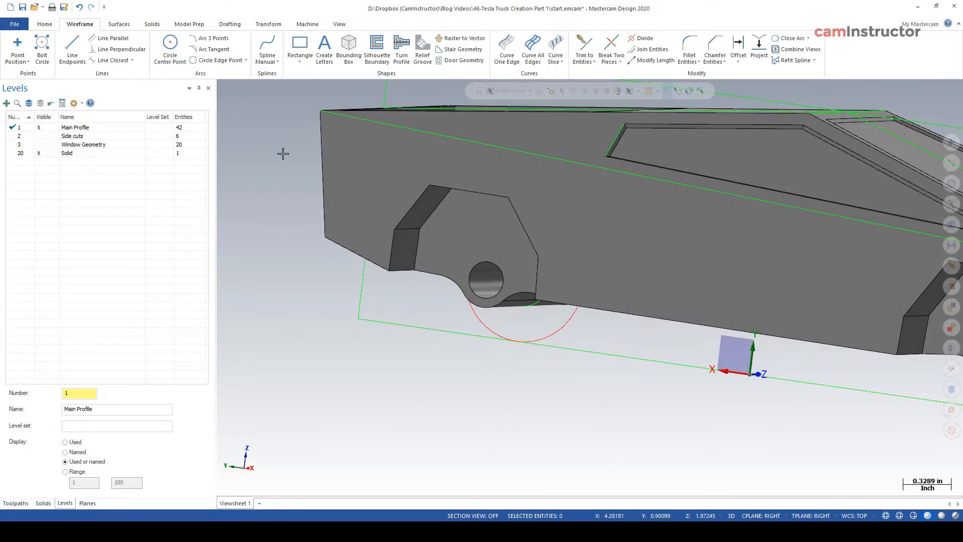
{"action": "left_click", "coordinate": [506, 46]}
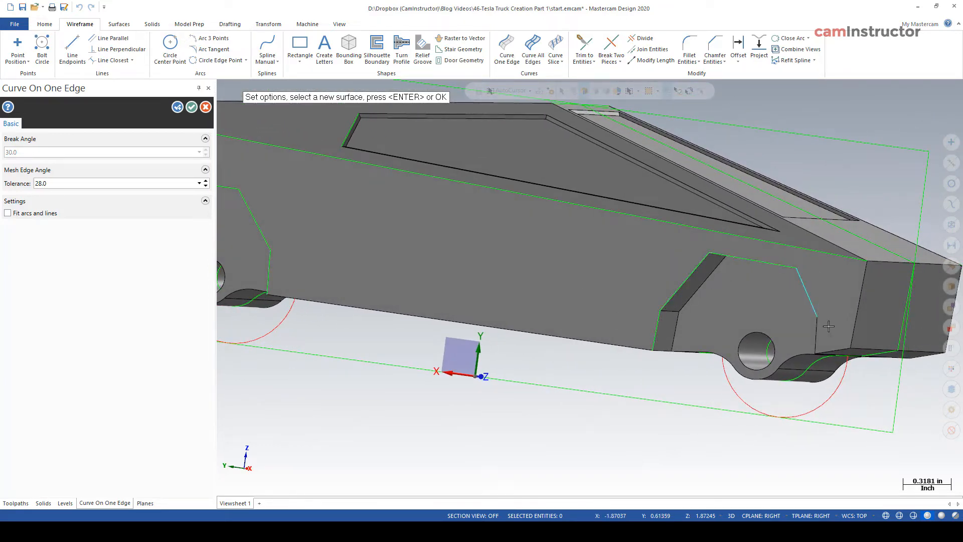
{"action": "left_click", "coordinate": [65, 503]}
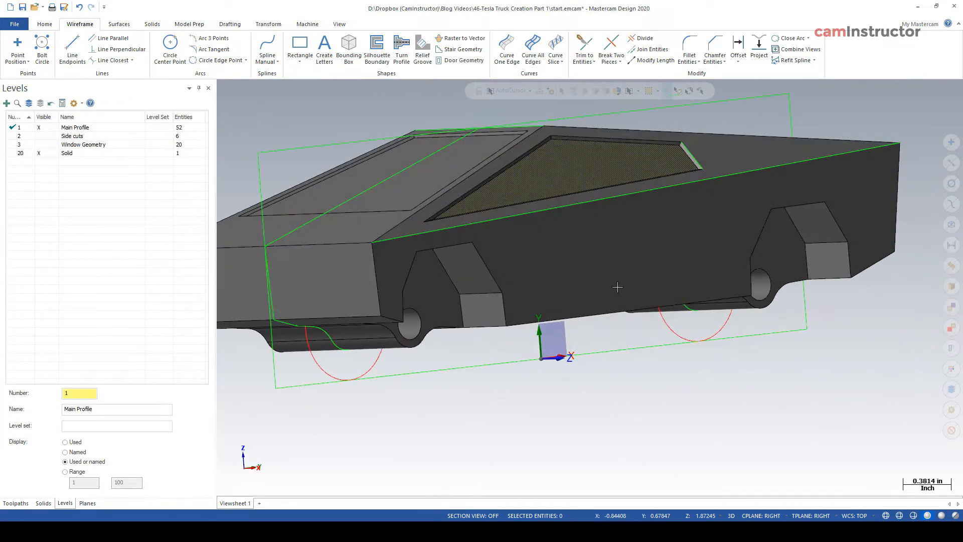
{"action": "left_click_drag", "start_coordinate": [618, 287], "coordinate": [572, 295]}
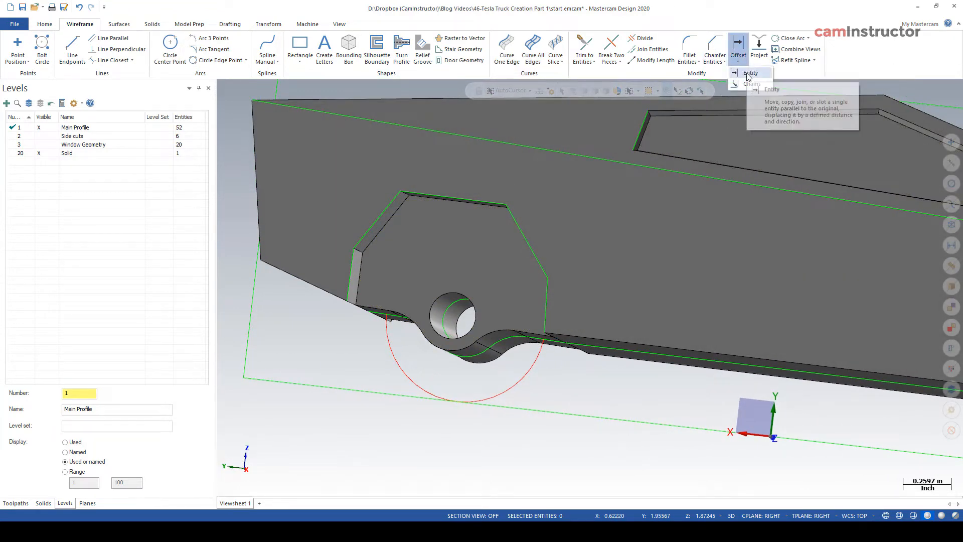
Offset both wheel-well chains 0.05 outward as copies, keeping the original curves
{"action": "left_click", "coordinate": [86, 503]}
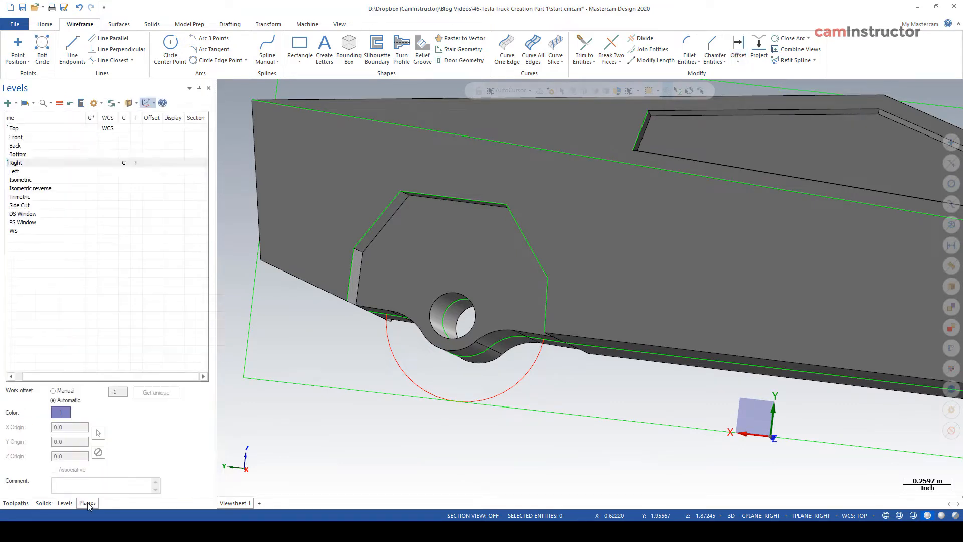
{"action": "left_click", "coordinate": [65, 503]}
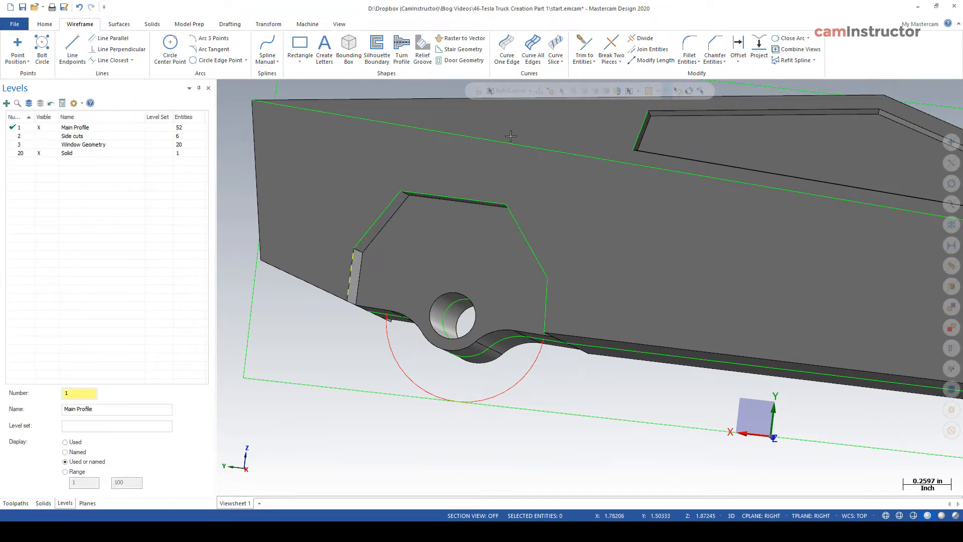
{"action": "left_click", "coordinate": [739, 50]}
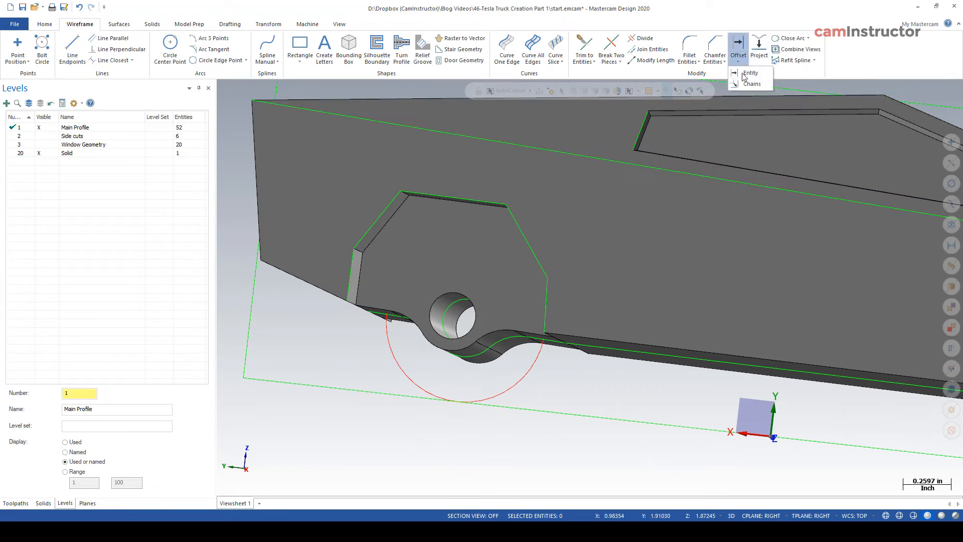
{"action": "left_click", "coordinate": [752, 83]}
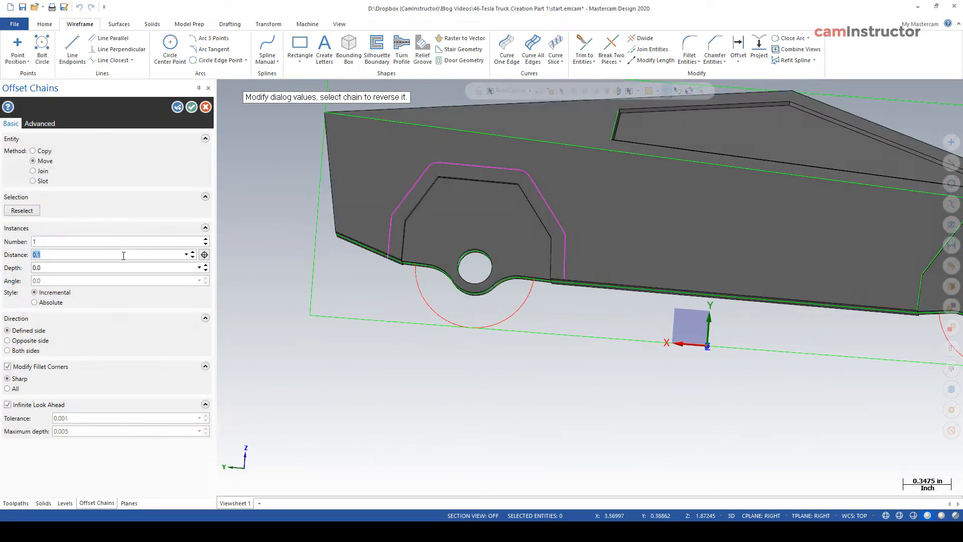
{"action": "type", "text": "0.05"}
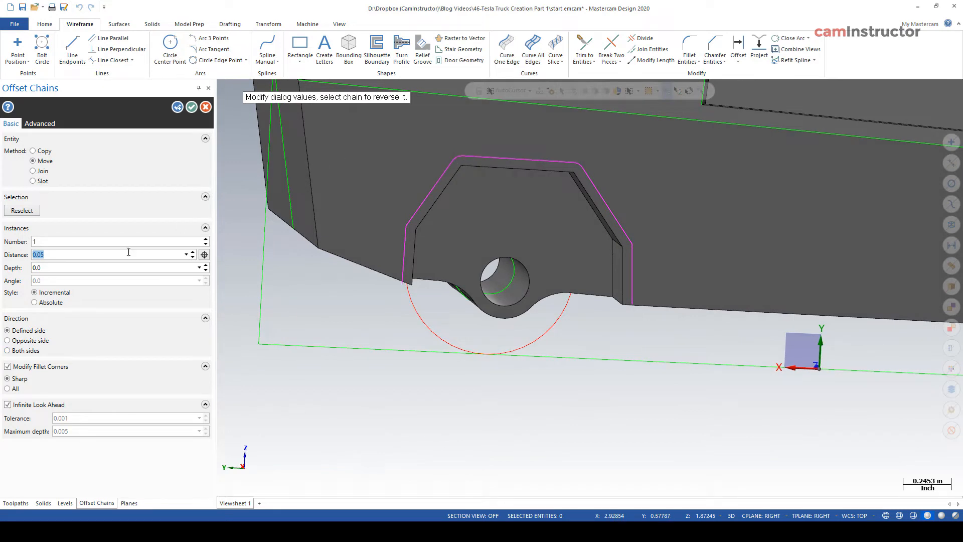
{"action": "left_click", "coordinate": [8, 367]}
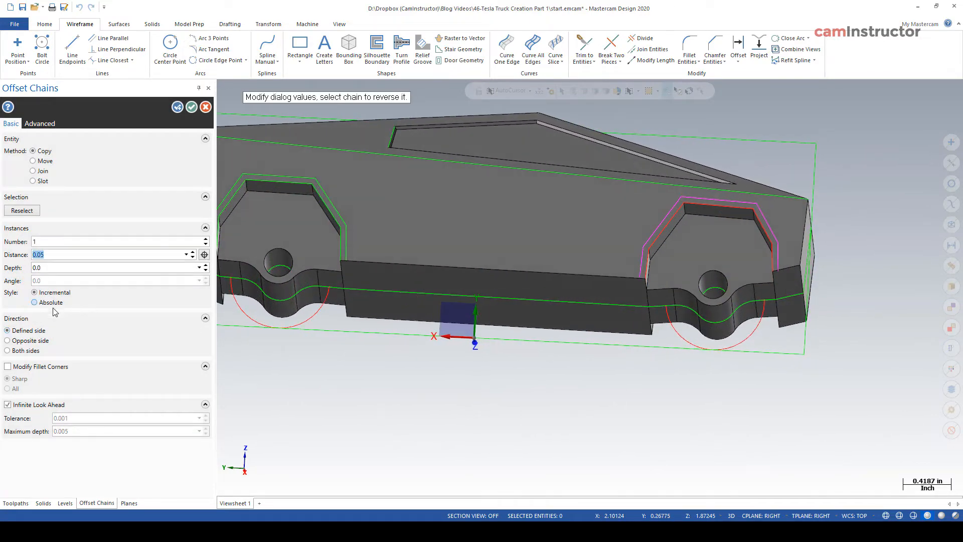
{"action": "left_click", "coordinate": [64, 503]}
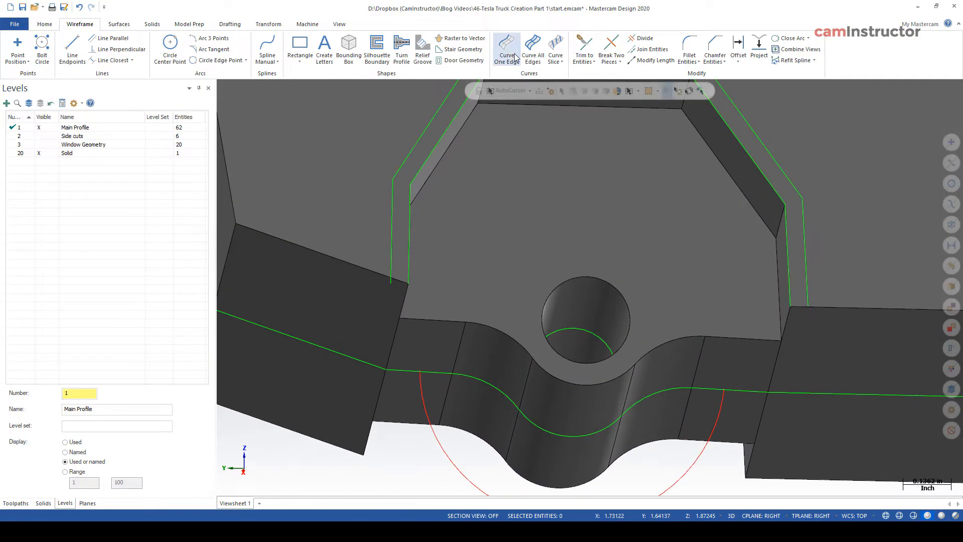
Extract the lower body edge as a curve and pick the offset line for a two-entity trim
{"action": "left_click", "coordinate": [506, 50]}
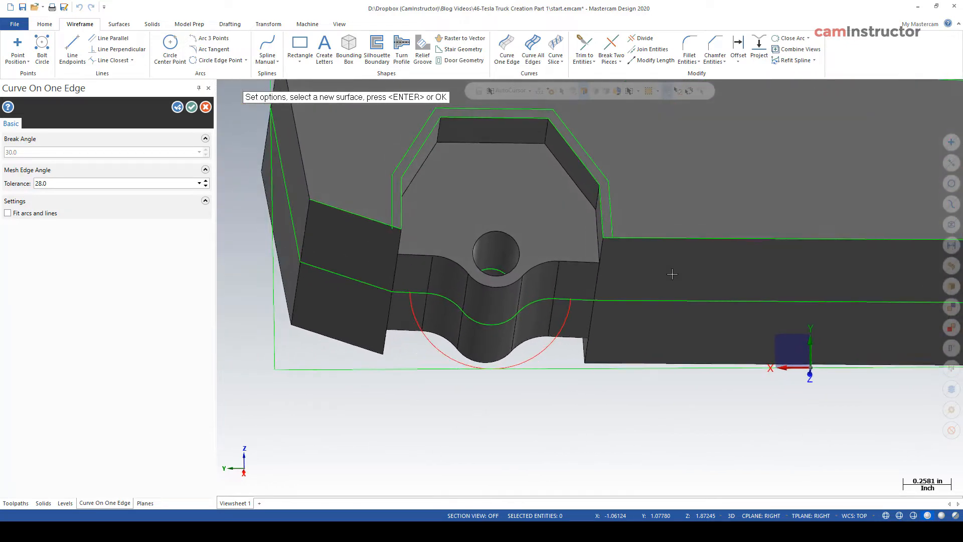
{"action": "scroll", "scroll_direction": "down", "scroll_amount": 3}
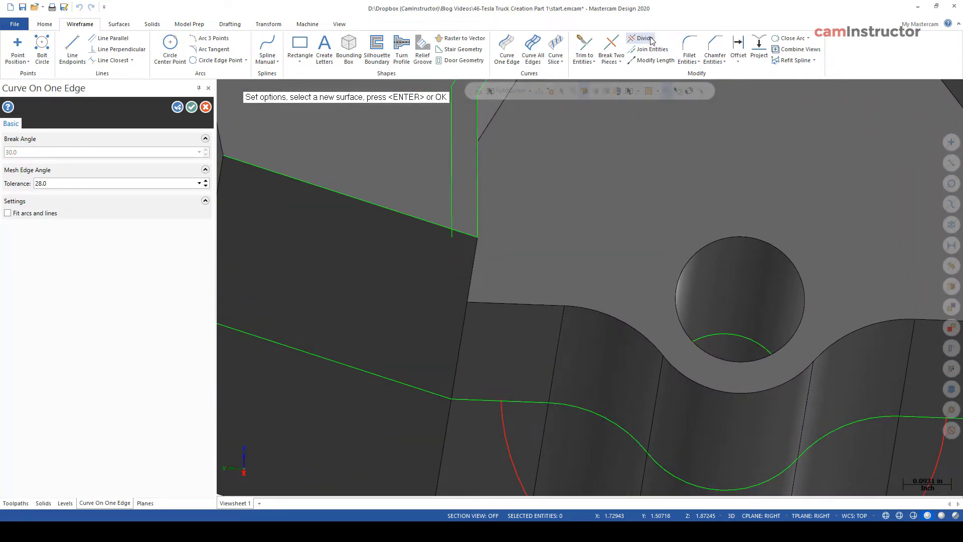
{"action": "left_click", "coordinate": [643, 38]}
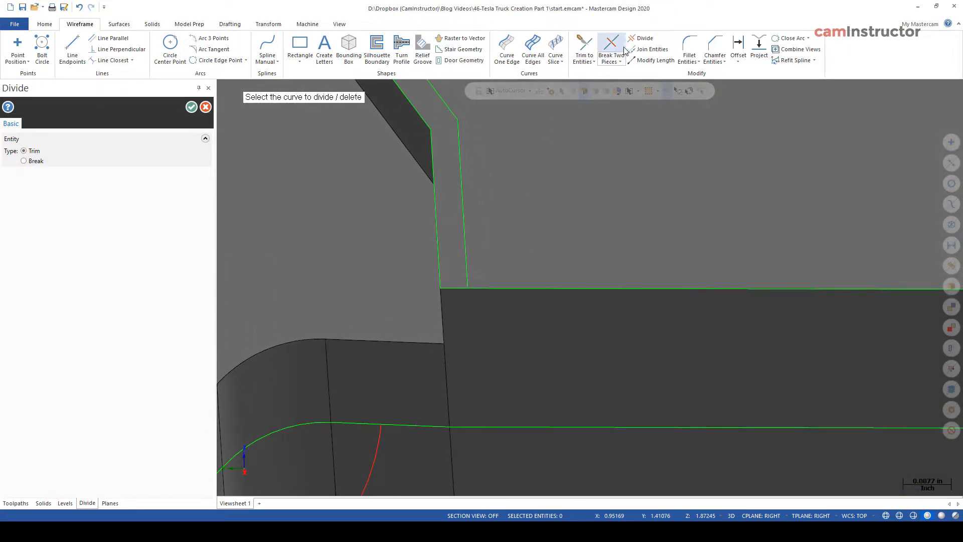
{"action": "left_click", "coordinate": [582, 49]}
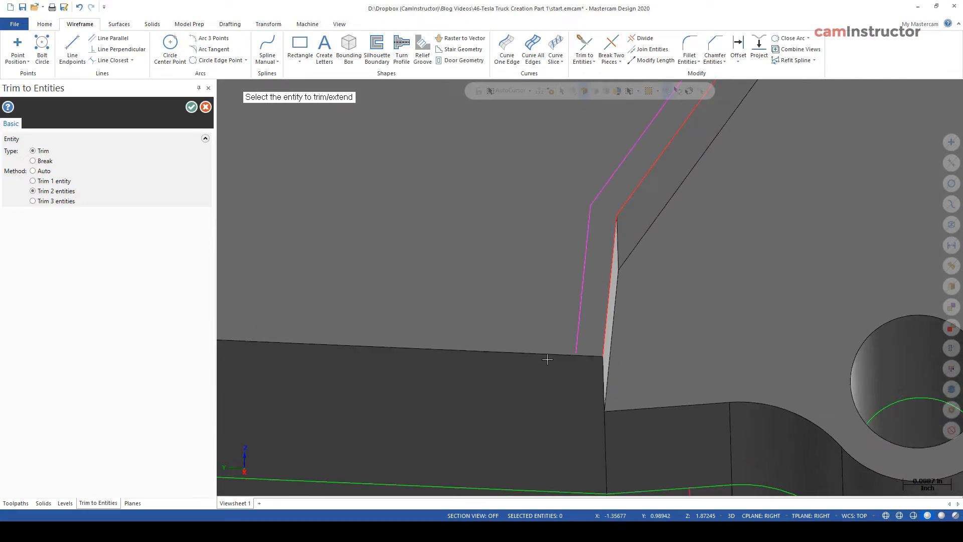
{"action": "mouse_move", "coordinate": [72, 49]}
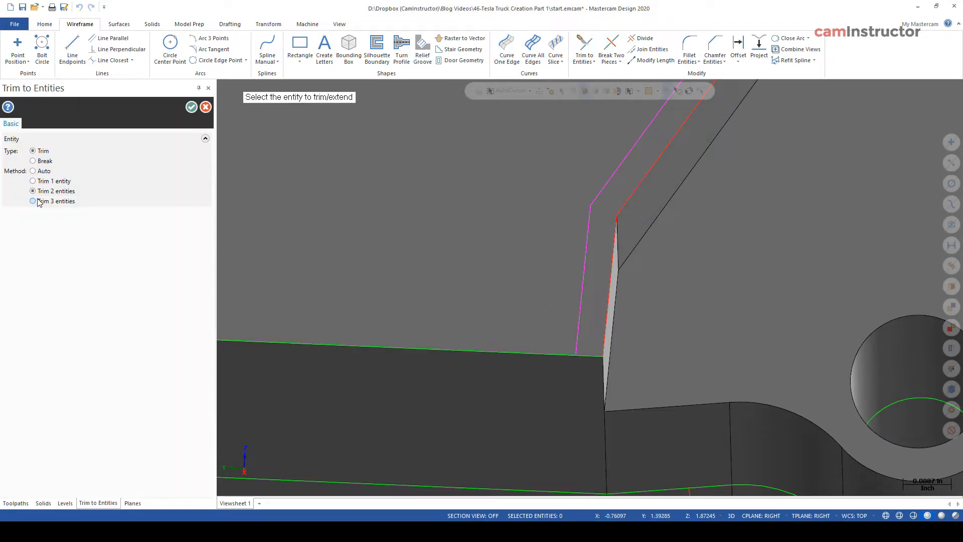
{"action": "left_click", "coordinate": [33, 191]}
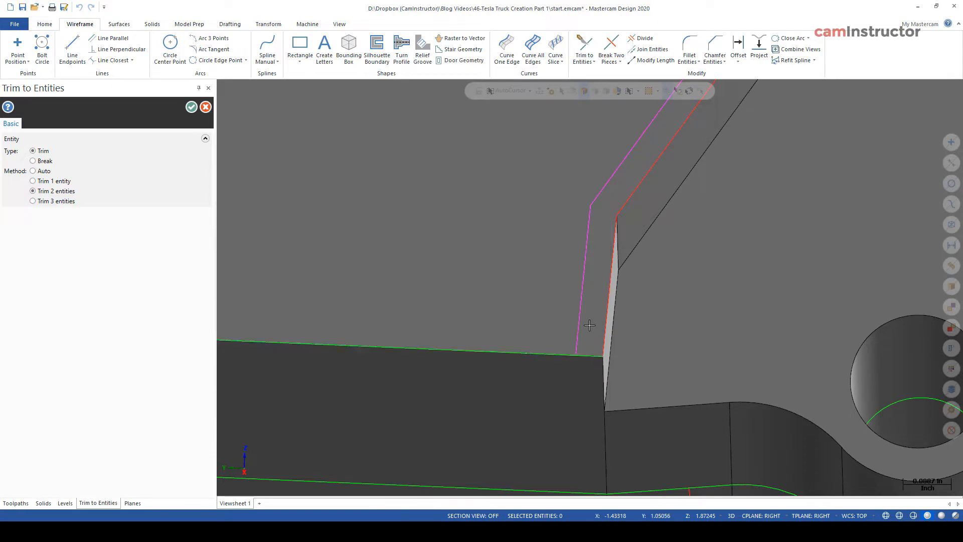
{"action": "left_click", "coordinate": [580, 276]}
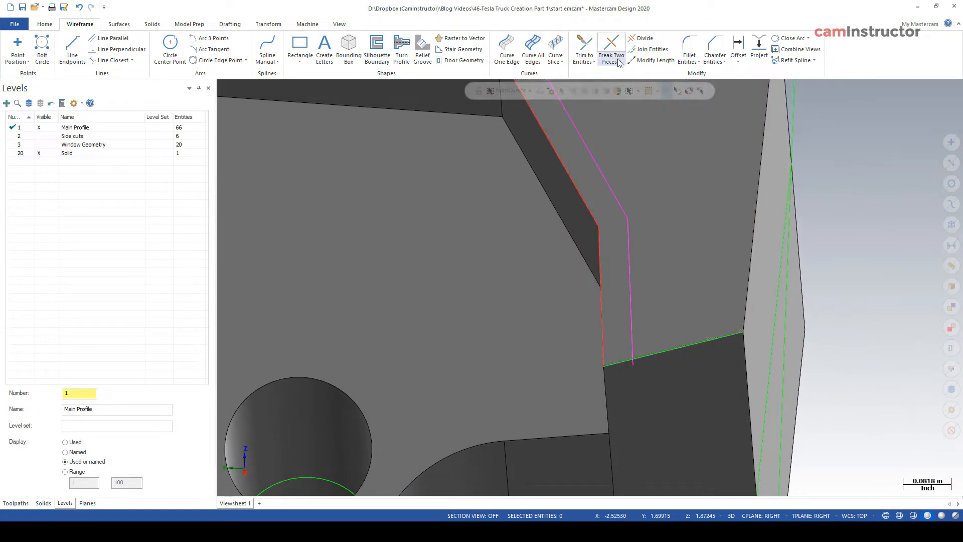
Restart the two-entity trim on the offset wheel-well line at the body-edge curve
{"action": "left_click", "coordinate": [583, 49]}
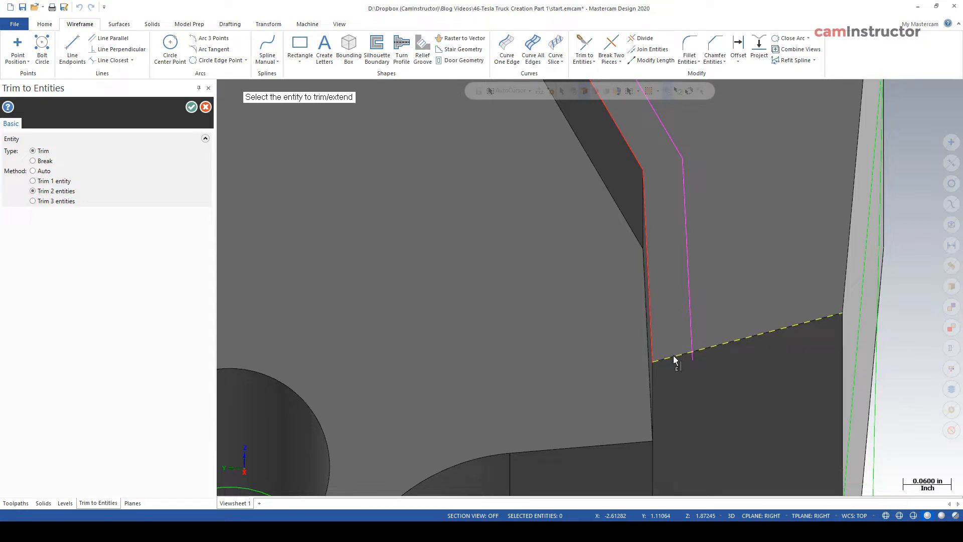
{"action": "mouse_move", "coordinate": [680, 341]}
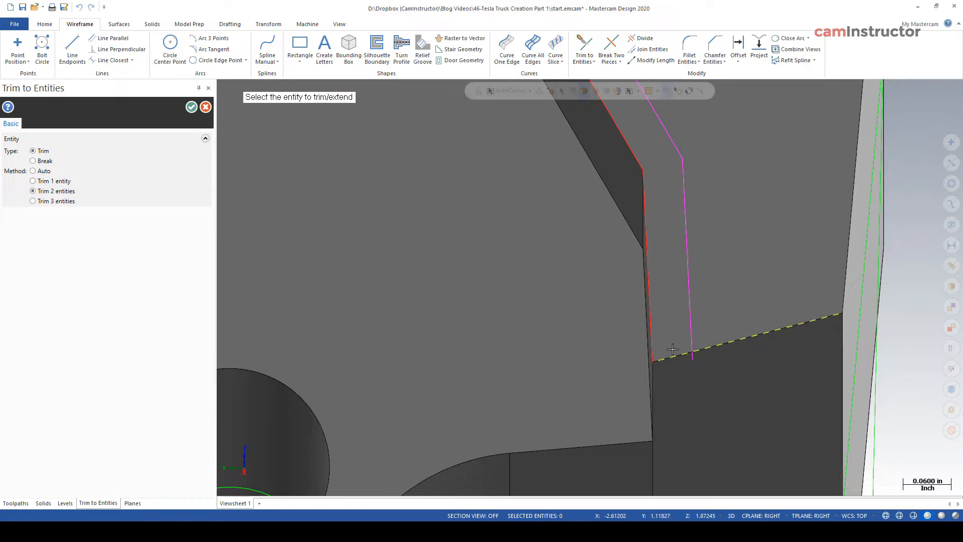
{"action": "mouse_move", "coordinate": [672, 355]}
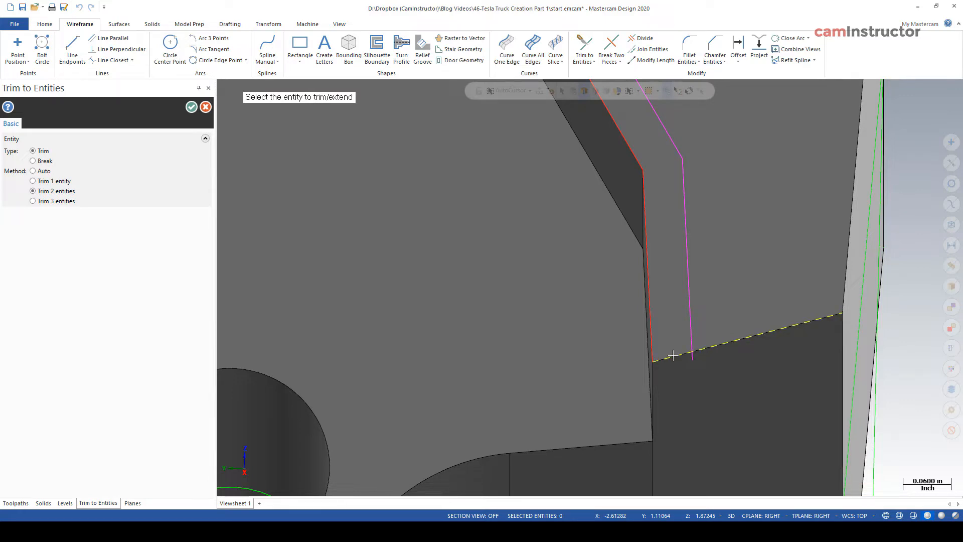
{"action": "mouse_move", "coordinate": [670, 349]}
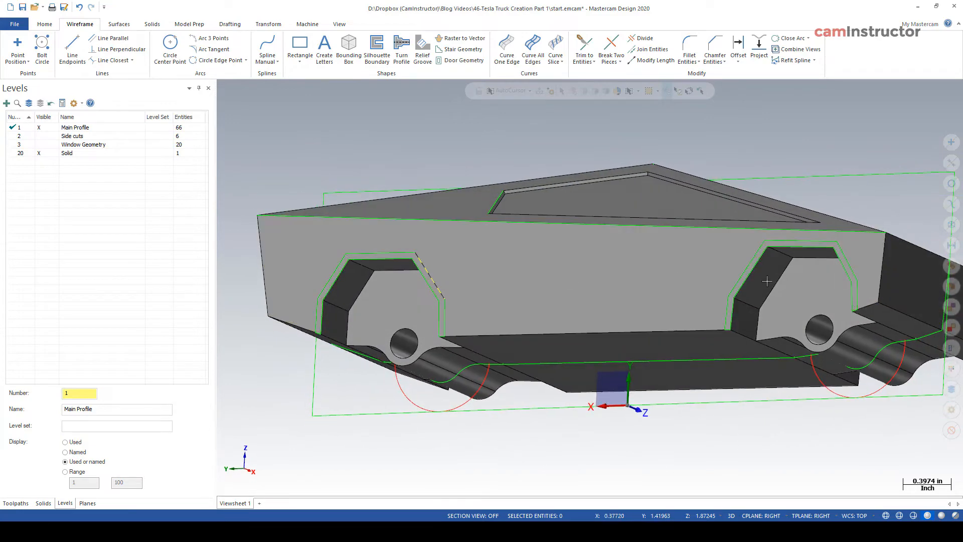
Copy the trimmed wheel-well outlines 2.5 along Z to the truck's other side
{"action": "left_click", "coordinate": [268, 24]}
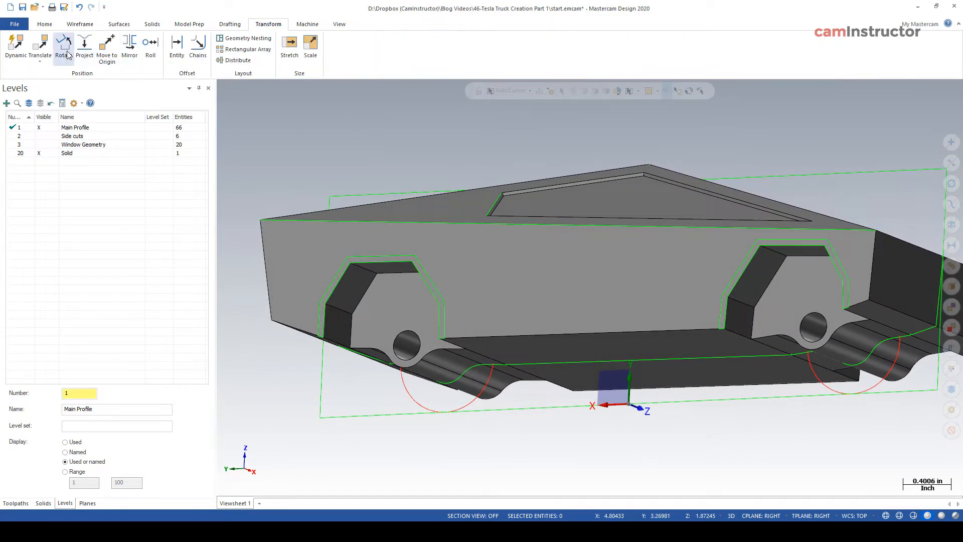
{"action": "left_click", "coordinate": [41, 46]}
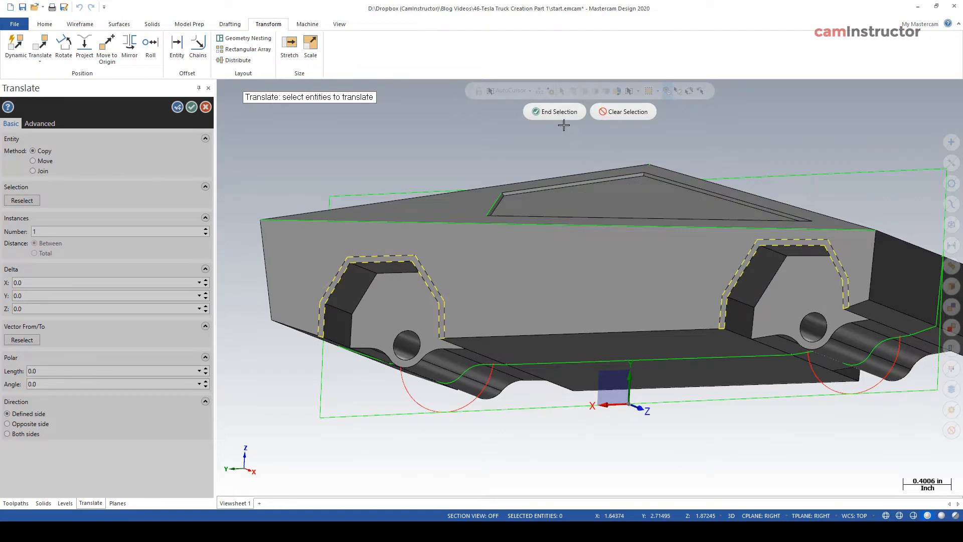
{"action": "left_click", "coordinate": [554, 112]}
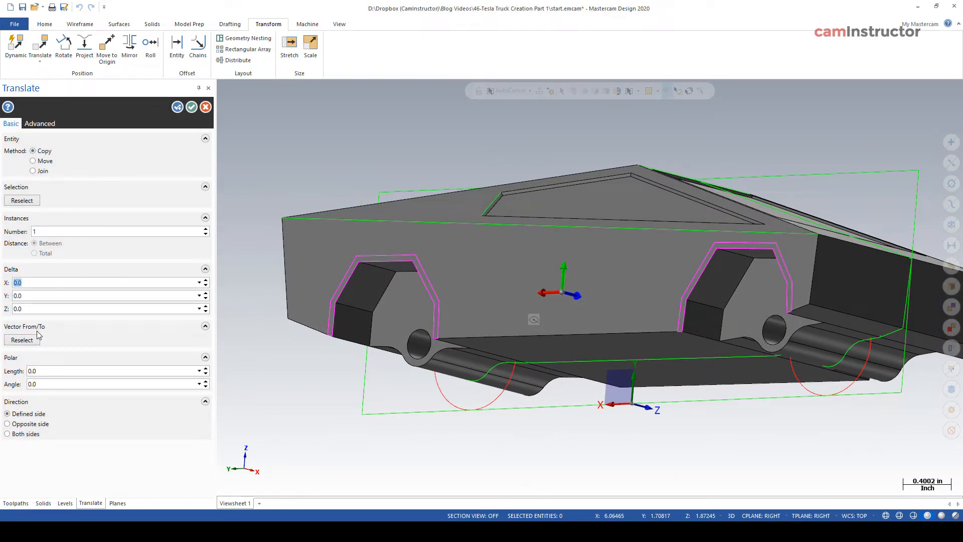
{"action": "mouse_move", "coordinate": [21, 340]}
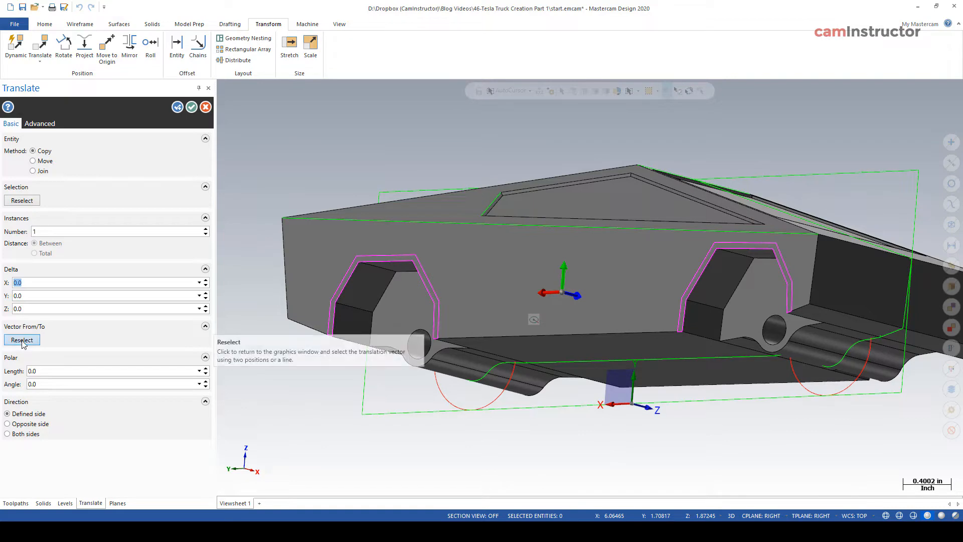
{"action": "left_click", "coordinate": [22, 340]}
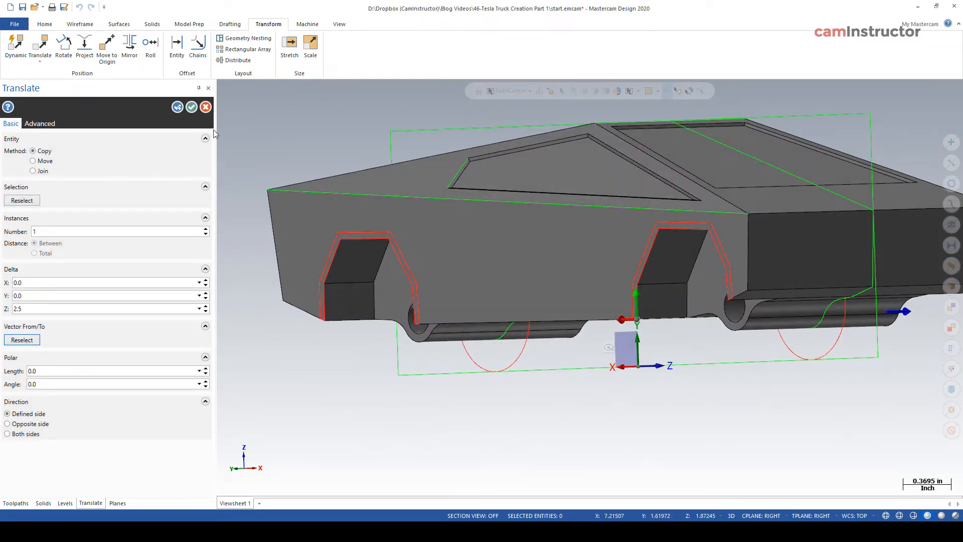
{"action": "left_click", "coordinate": [64, 503]}
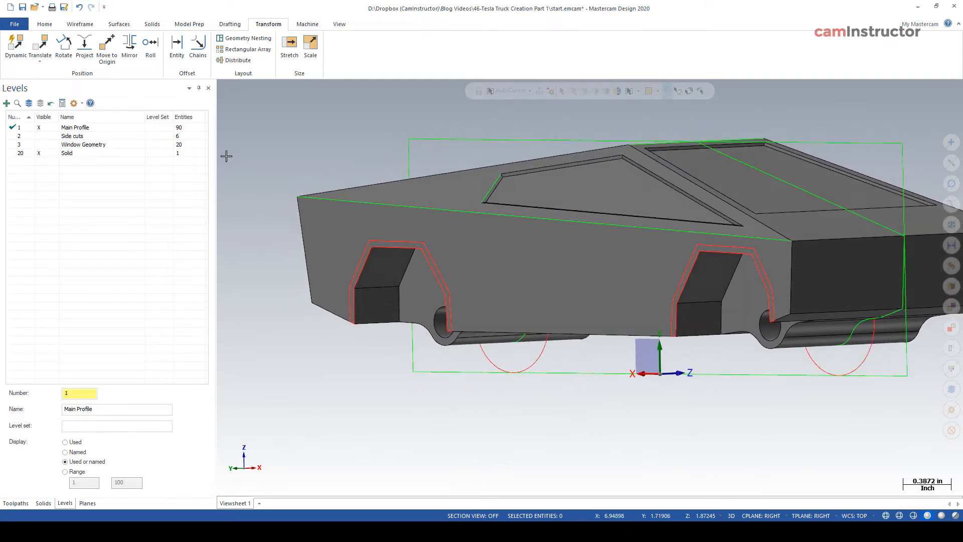
Extrude the wheel-well outline chains 0.05 in both directions as a boss on the solid
{"action": "left_click", "coordinate": [151, 24]}
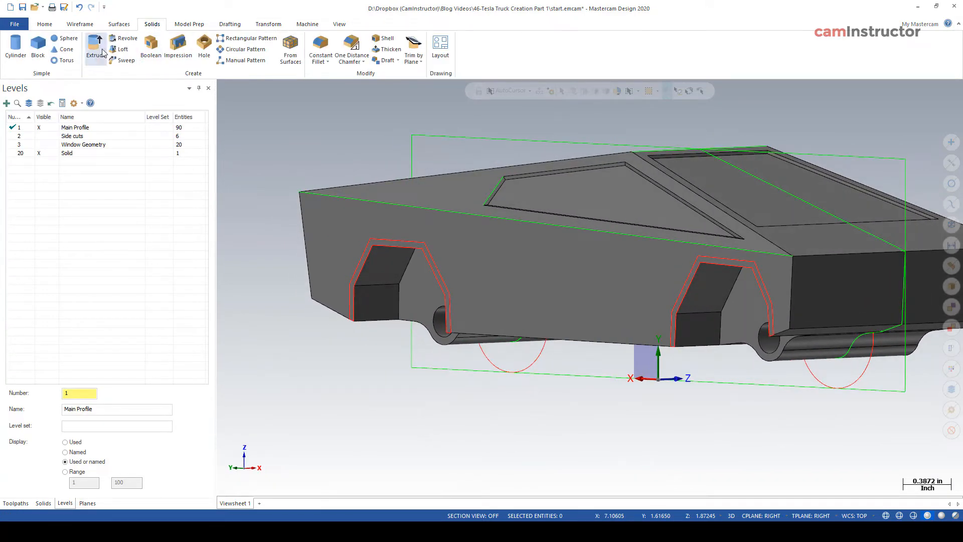
{"action": "left_click", "coordinate": [96, 46]}
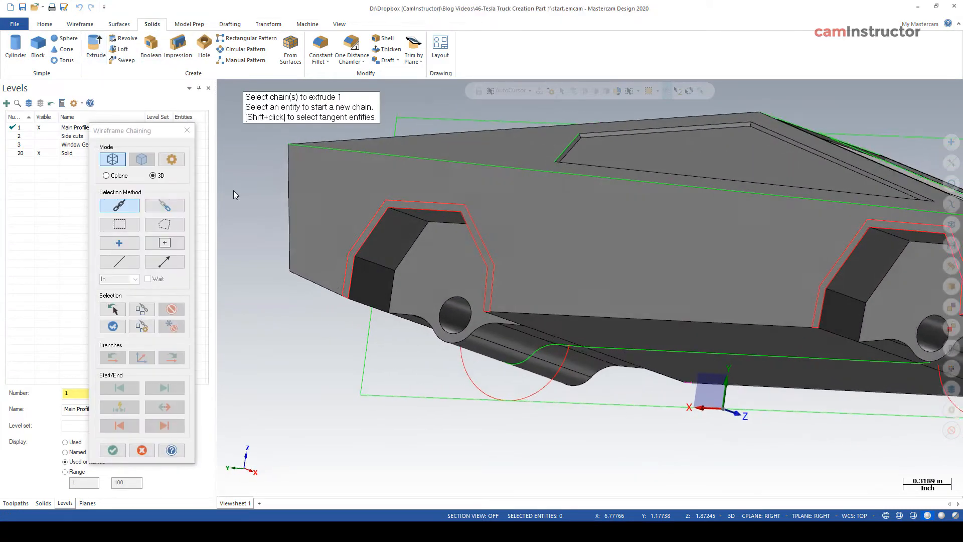
{"action": "left_click", "coordinate": [347, 274]}
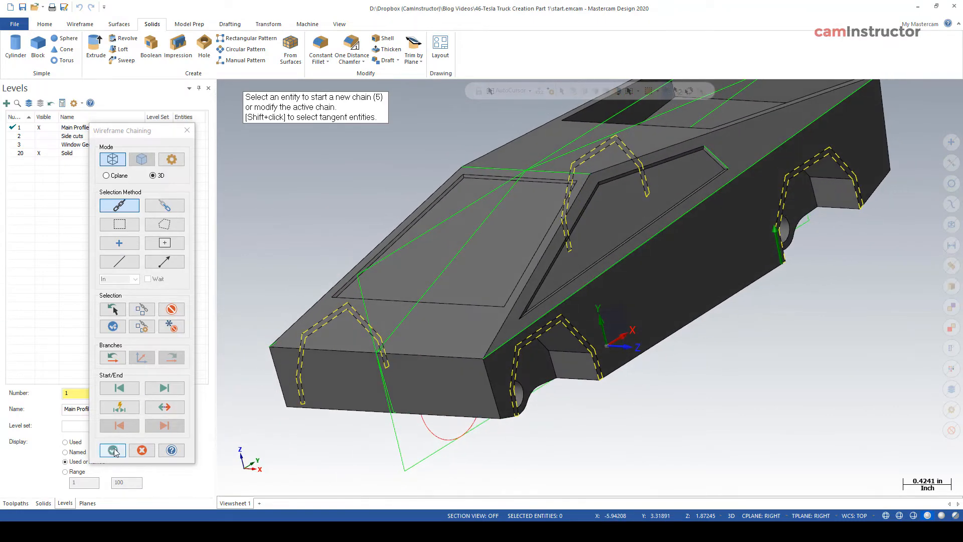
{"action": "left_click", "coordinate": [112, 449]}
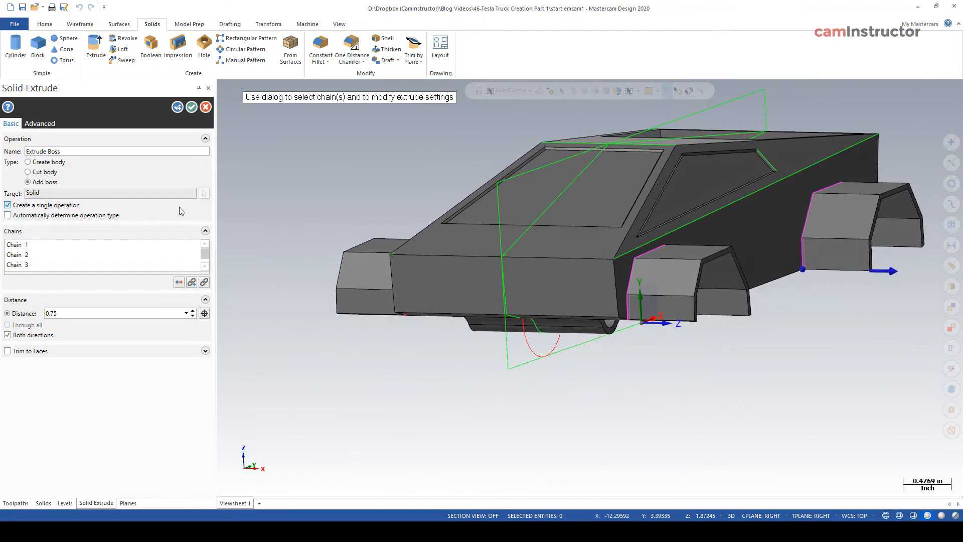
{"action": "mouse_move", "coordinate": [30, 334]}
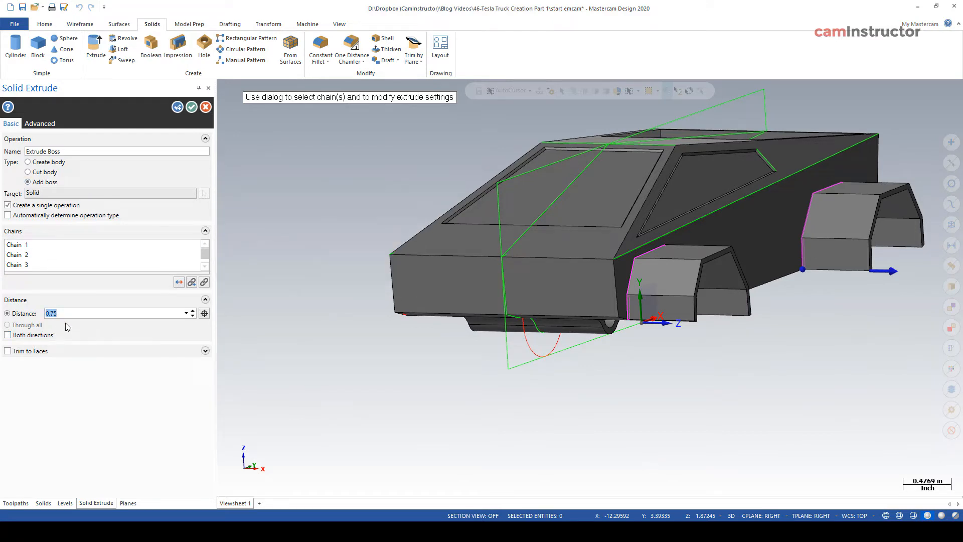
{"action": "type", "text": "0.05"}
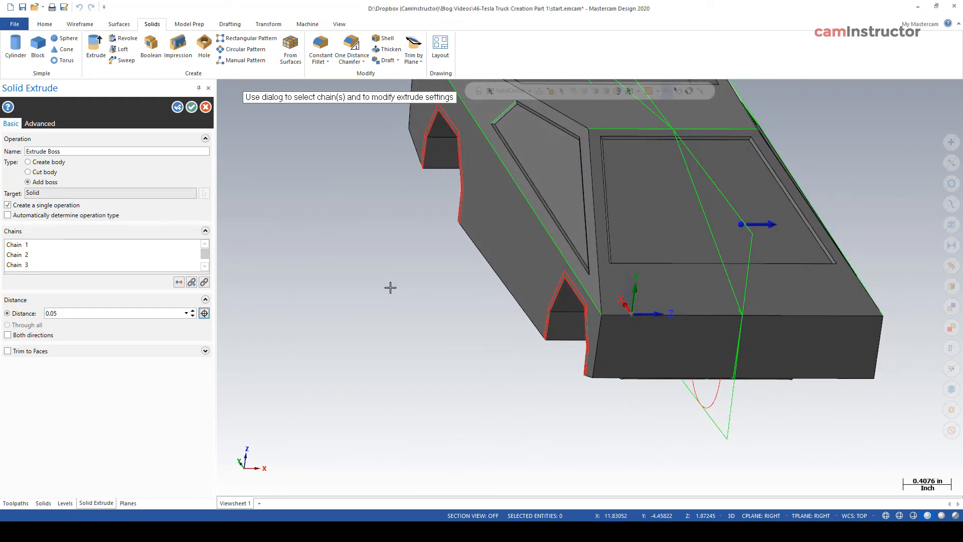
{"action": "mouse_move", "coordinate": [8, 335]}
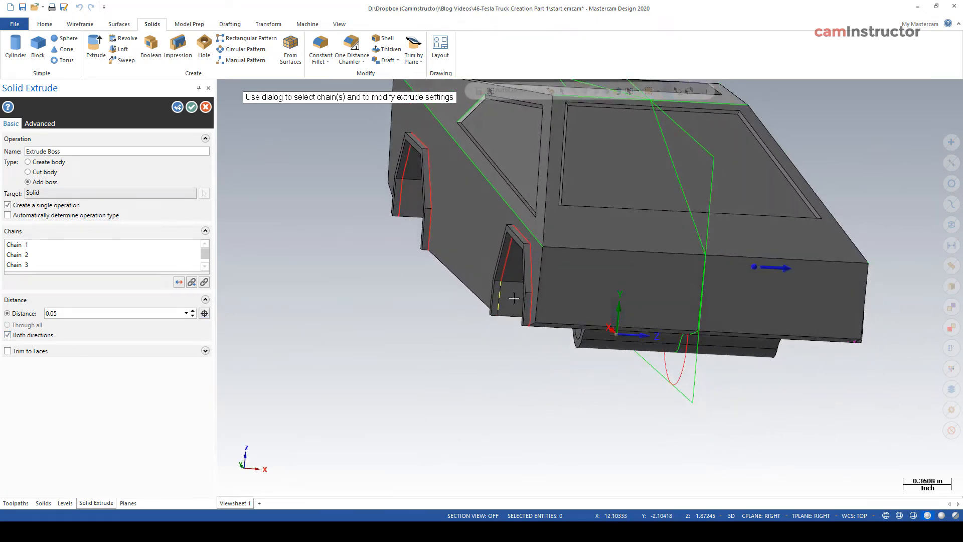
{"action": "left_click_drag", "start_coordinate": [513, 298], "coordinate": [615, 275]}
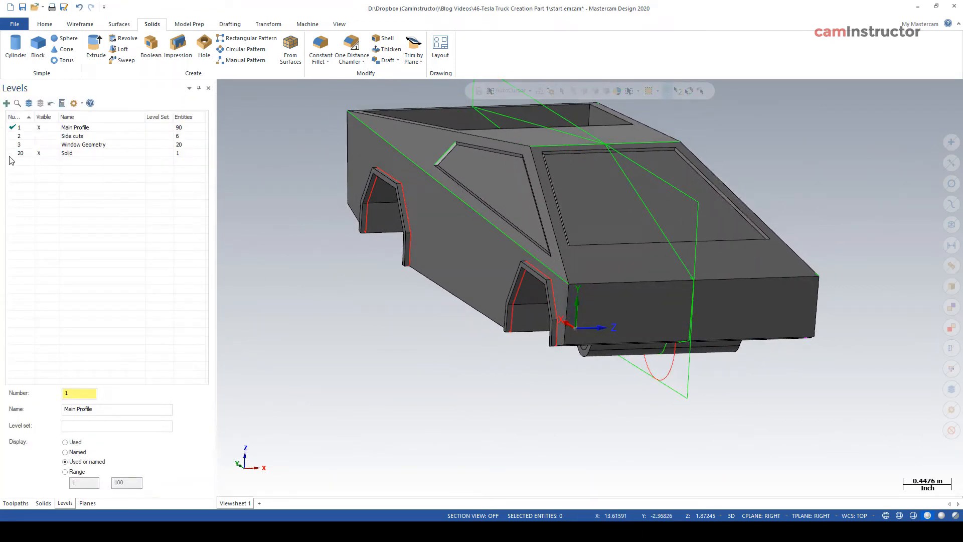
Make level 20 Solid current and hide level 1 Main Profile
{"action": "left_click", "coordinate": [66, 153]}
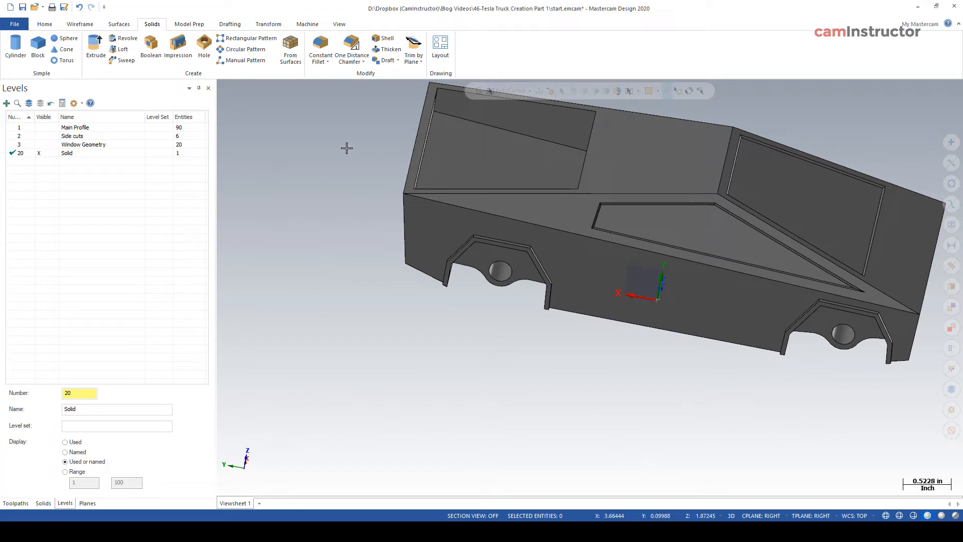
Set up a 0.05 one-distance chamfer on the selected wheel-flare trim edges
{"action": "left_click", "coordinate": [362, 61]}
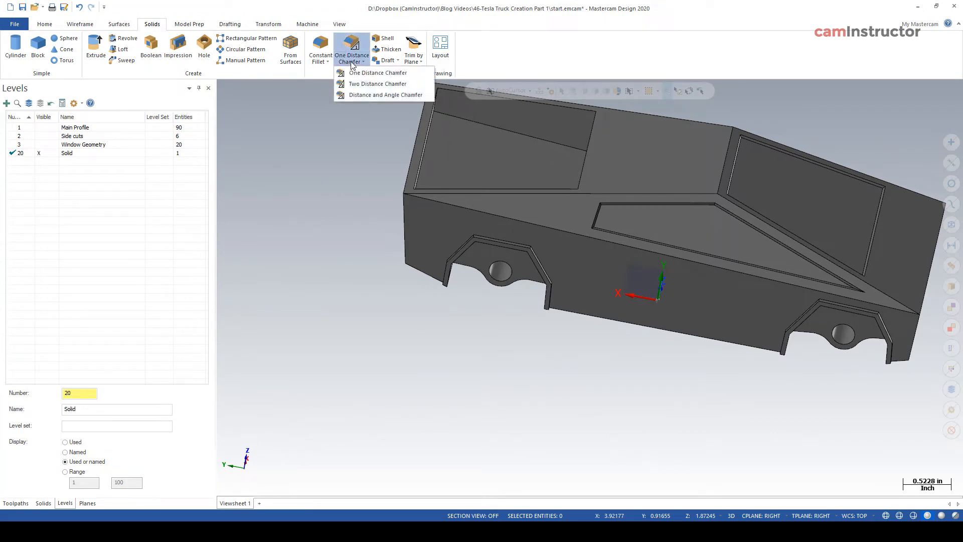
{"action": "mouse_move", "coordinate": [378, 72]}
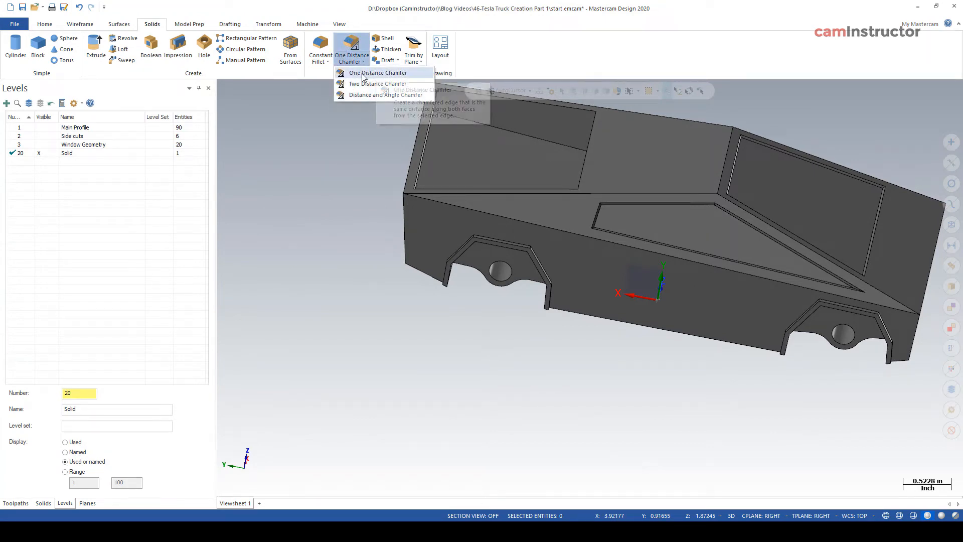
{"action": "left_click", "coordinate": [378, 73]}
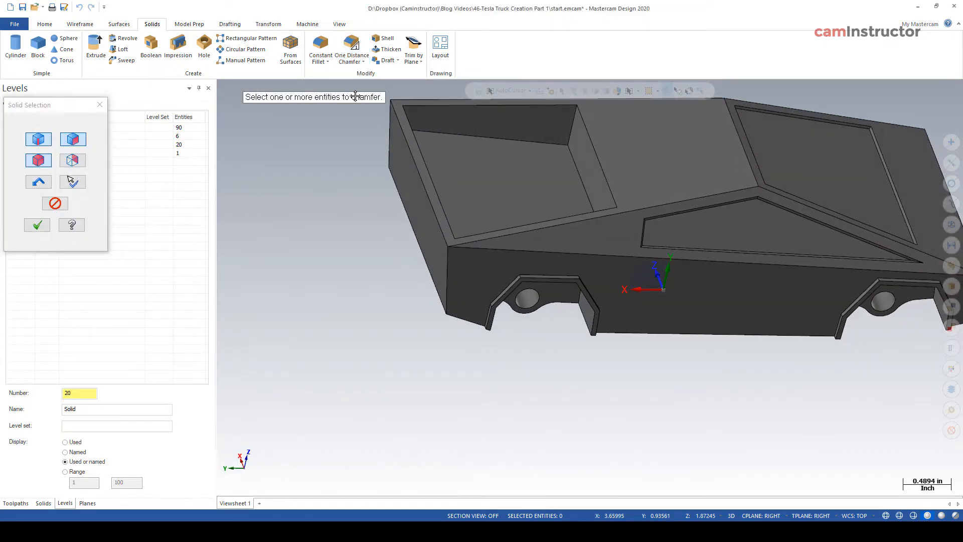
{"action": "scroll", "scroll_direction": "up", "scroll_amount": 3}
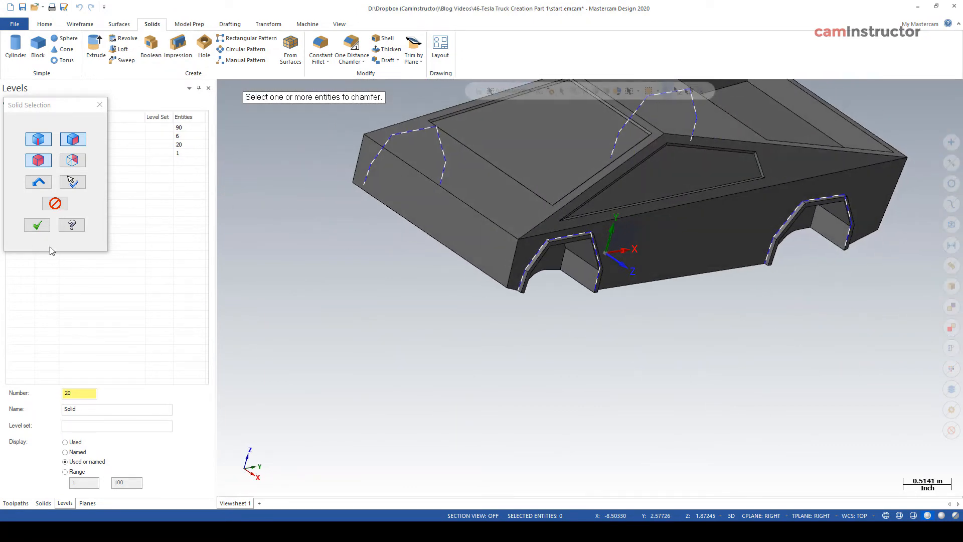
{"action": "left_click", "coordinate": [37, 224]}
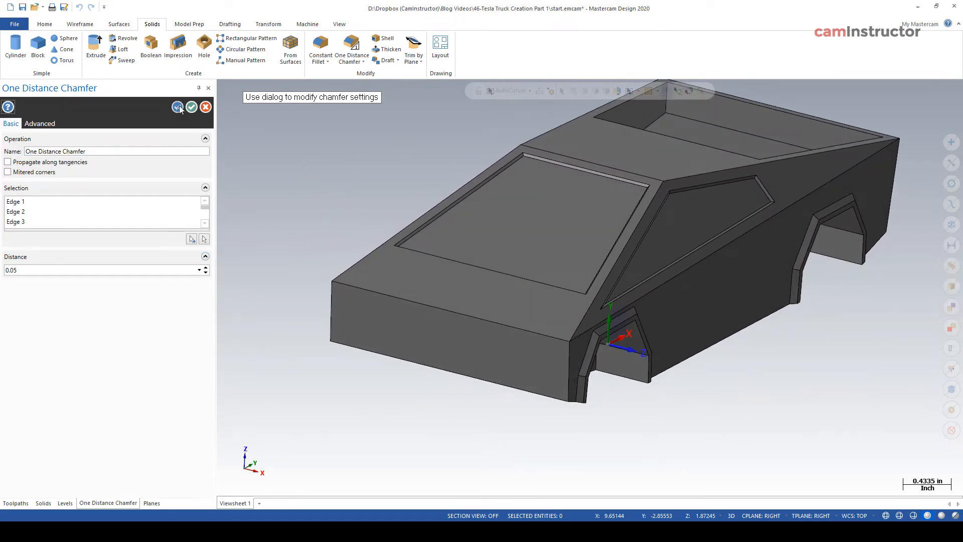
Apply the flare chamfer, then chamfer both front vertical corner edges by 0.12
{"action": "left_click", "coordinate": [64, 503]}
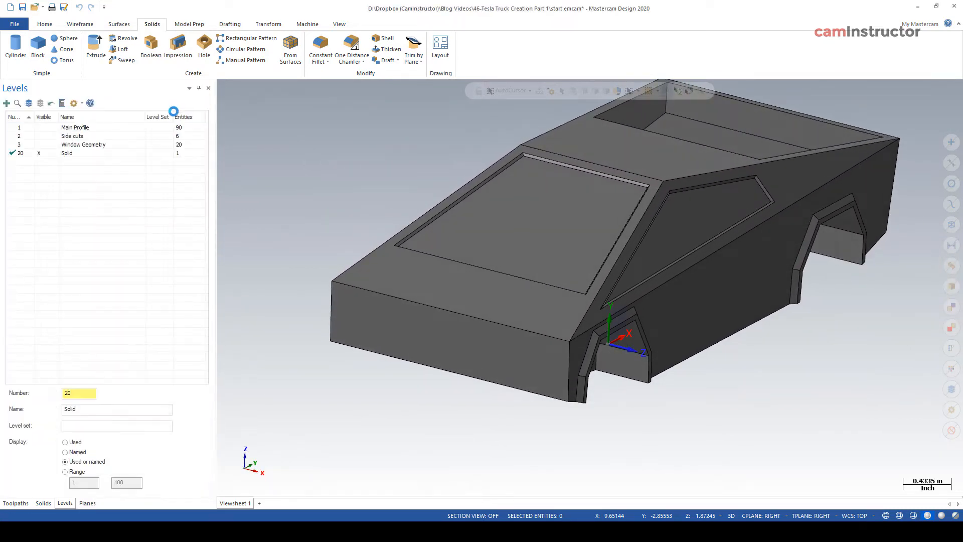
{"action": "left_click", "coordinate": [348, 54]}
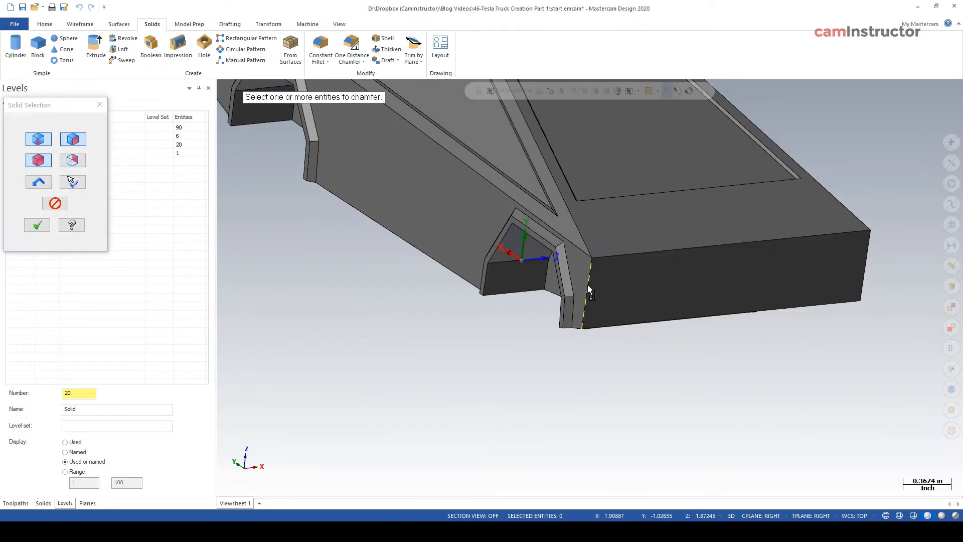
{"action": "left_click_drag", "start_coordinate": [589, 289], "coordinate": [527, 274]}
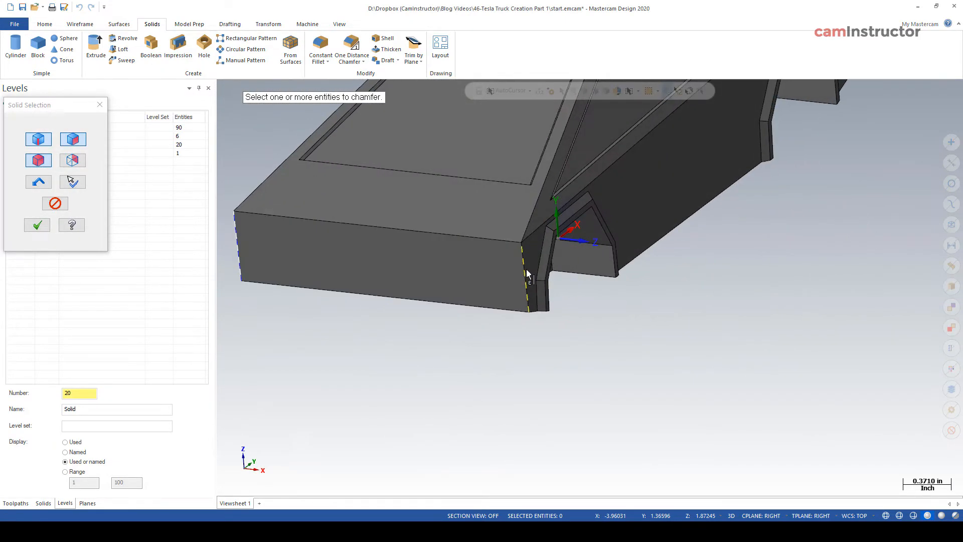
{"action": "left_click", "coordinate": [527, 276]}
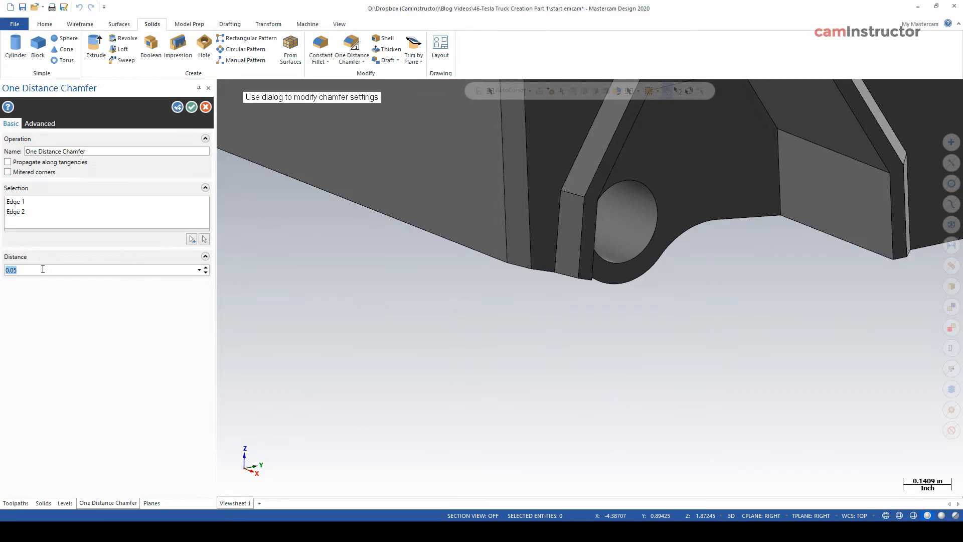
{"action": "type", "text": "0.0"}
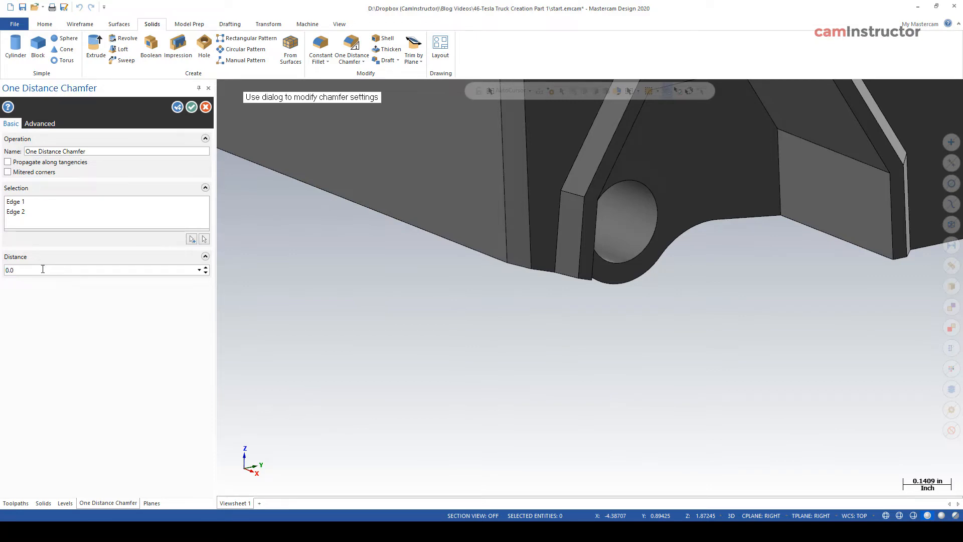
{"action": "type", "text": "0.12"}
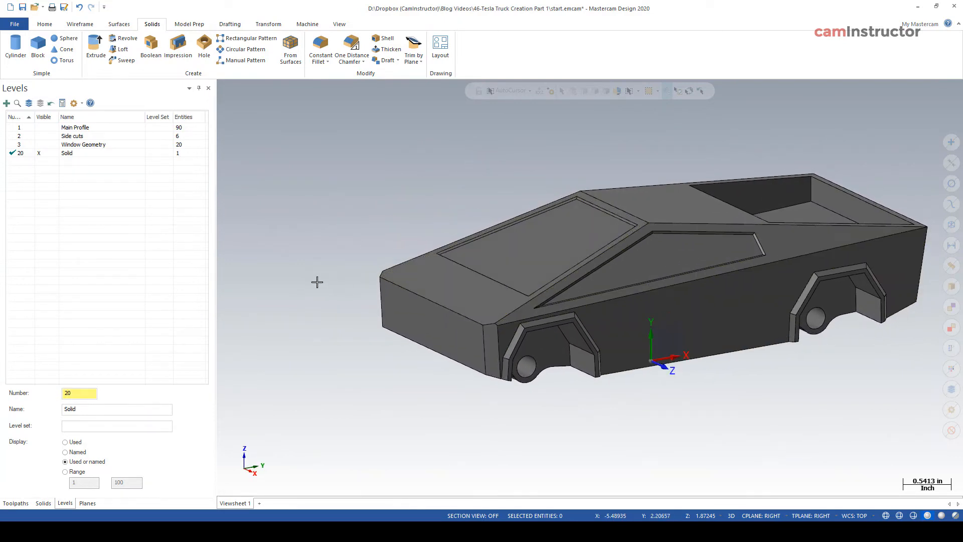
{"action": "mouse_move", "coordinate": [295, 236]}
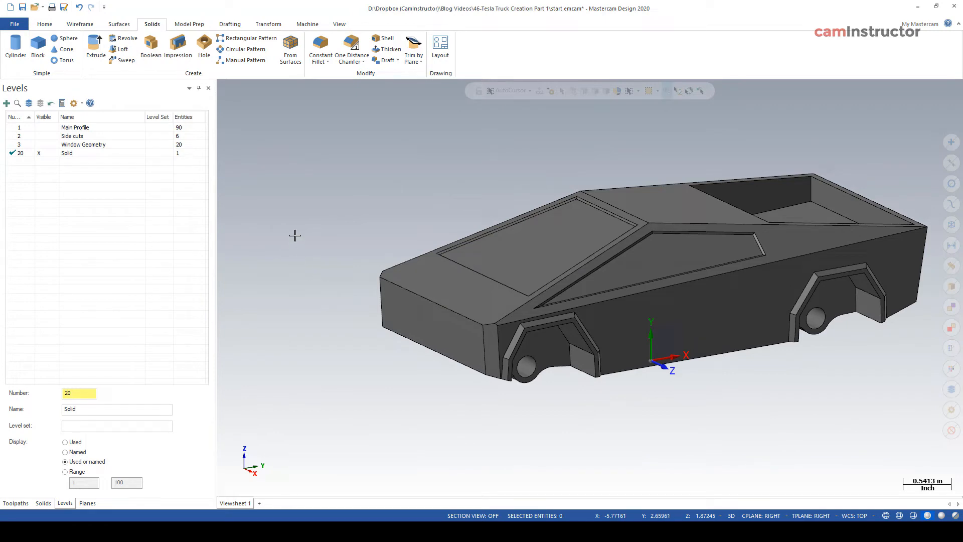
{"action": "mouse_move", "coordinate": [415, 261]}
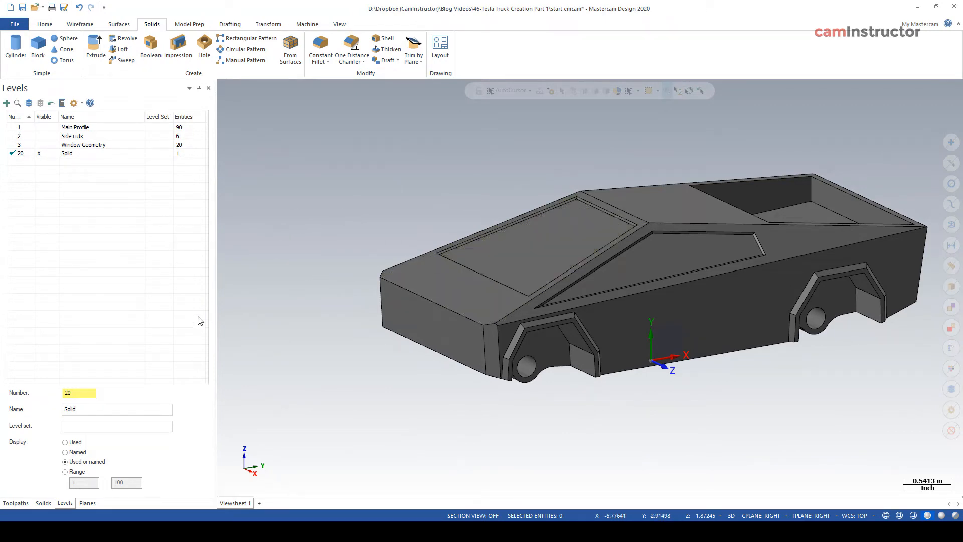
Show the Toolpaths list in the manager panel instead of the solid history
{"action": "left_click", "coordinate": [42, 503]}
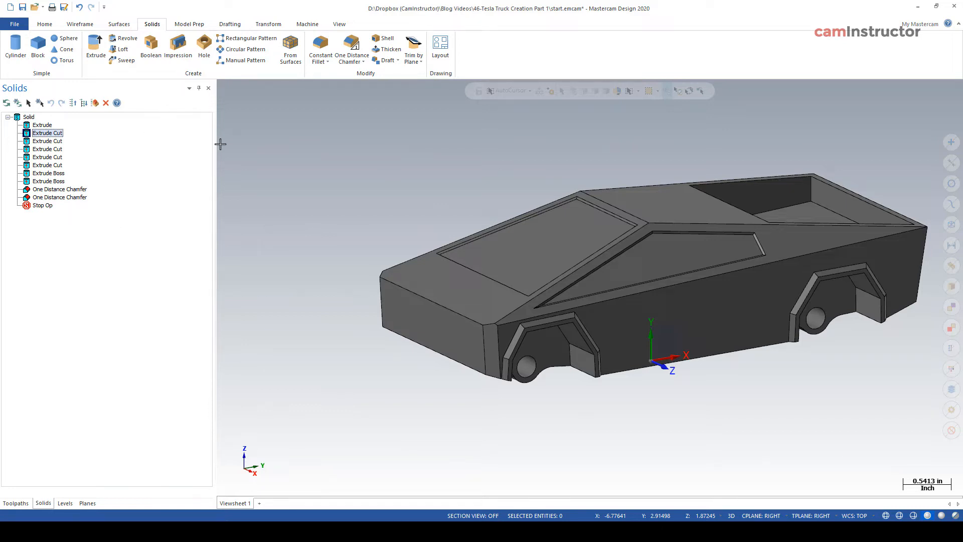
{"action": "mouse_move", "coordinate": [400, 241]}
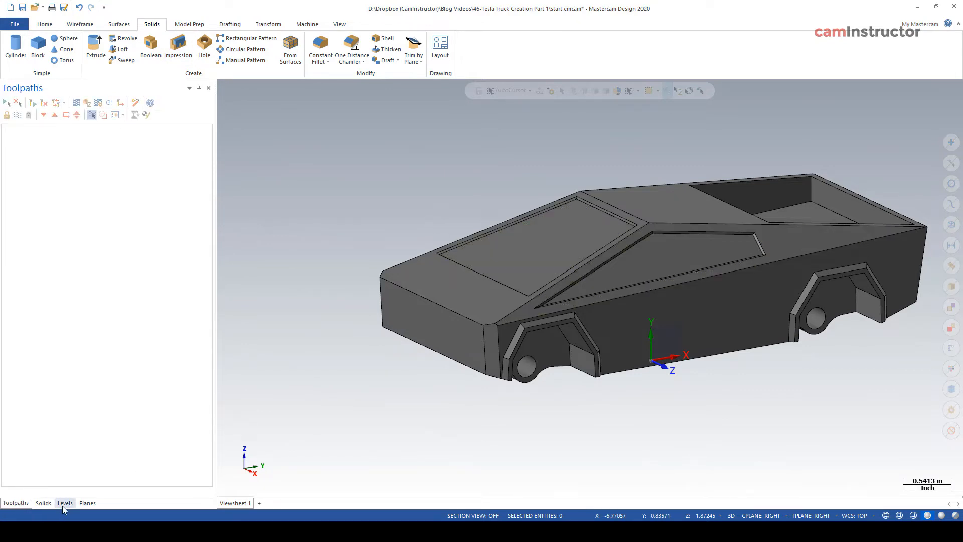
Copy the truck solid to new level 21 'Solid Copy' and hide level 20 'Solid'
{"action": "left_click", "coordinate": [65, 502]}
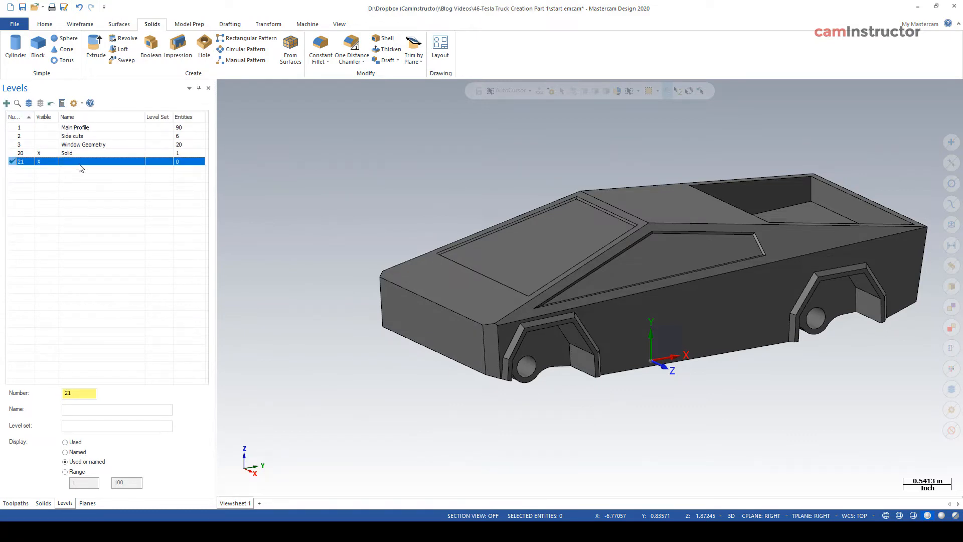
{"action": "type", "text": "Solid Copy"}
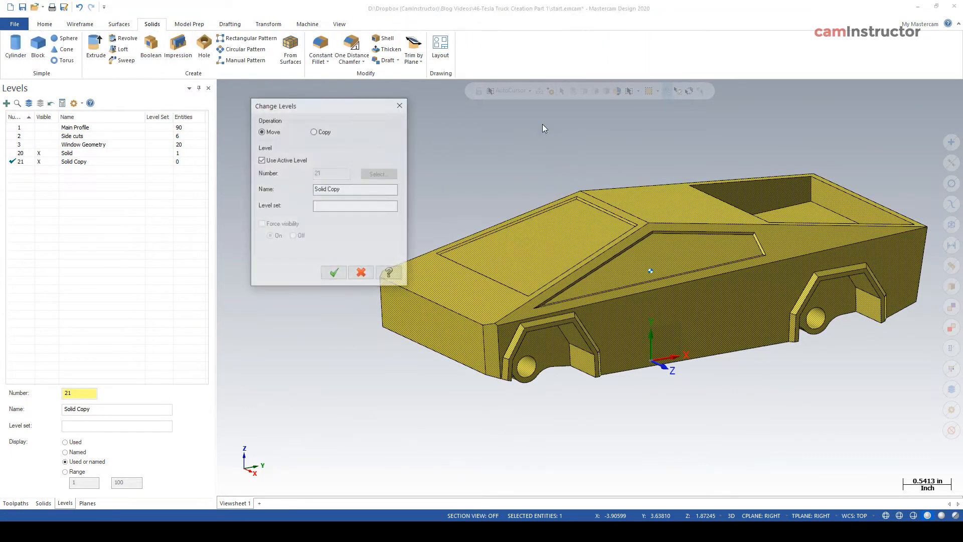
{"action": "left_click", "coordinate": [314, 131]}
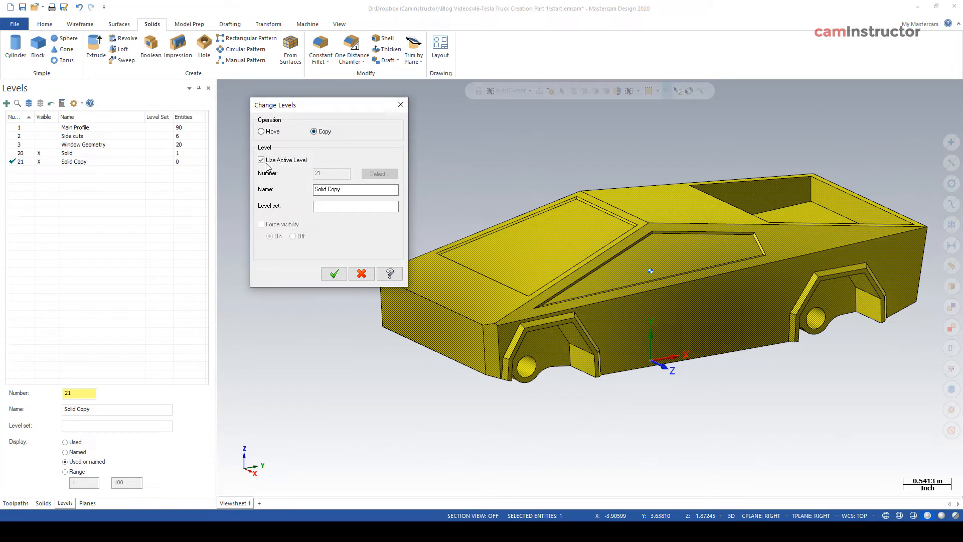
{"action": "left_click", "coordinate": [333, 273]}
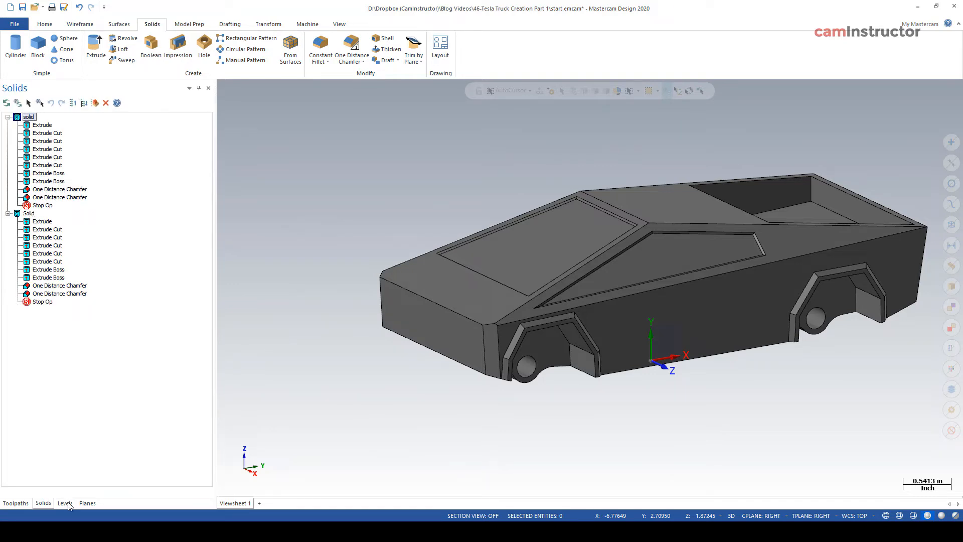
{"action": "left_click", "coordinate": [64, 504]}
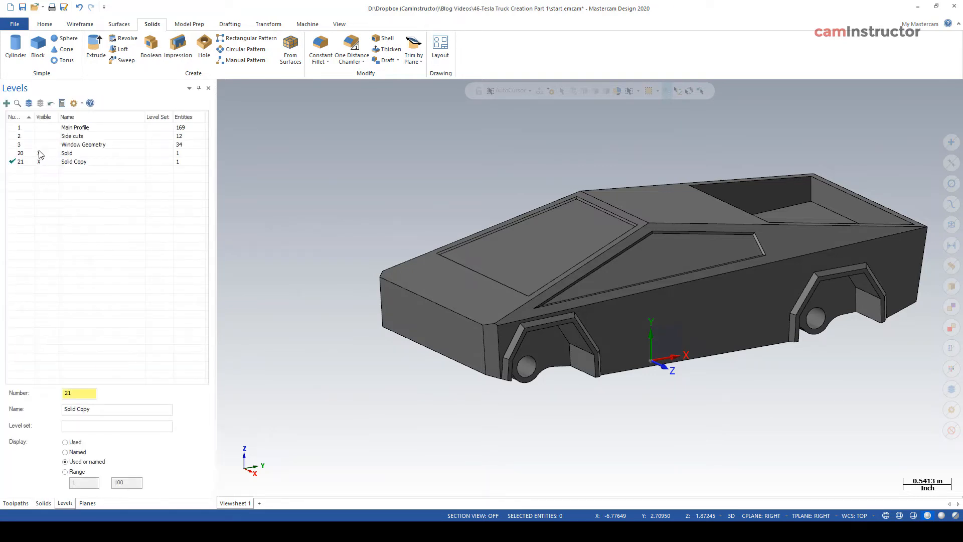
{"action": "left_click", "coordinate": [67, 153]}
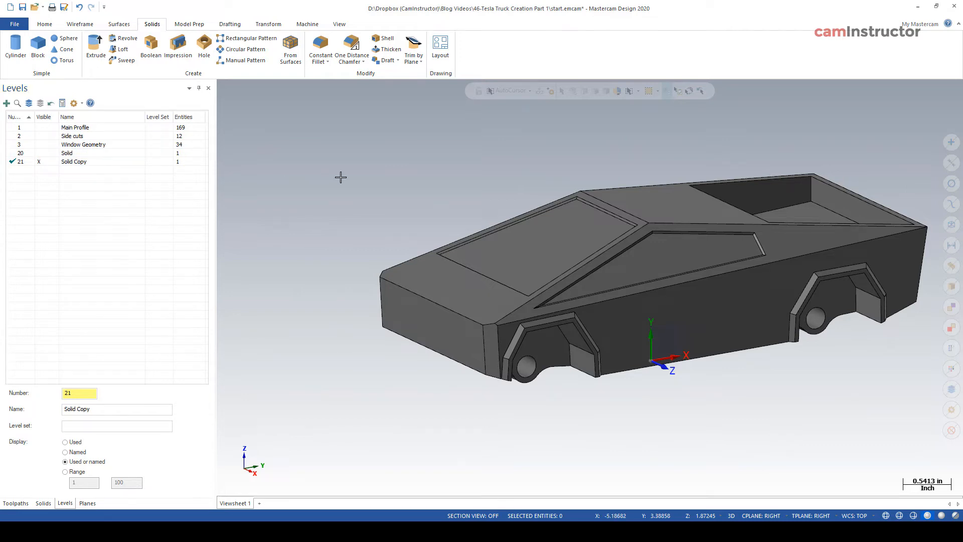
Remove the feature history from the copied truck solid
{"action": "left_click", "coordinate": [190, 24]}
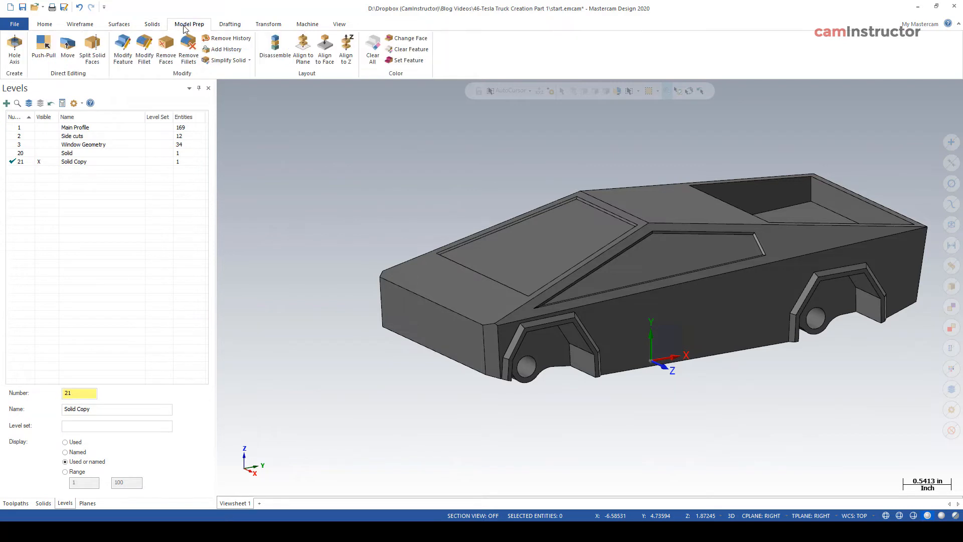
{"action": "mouse_move", "coordinate": [227, 38]}
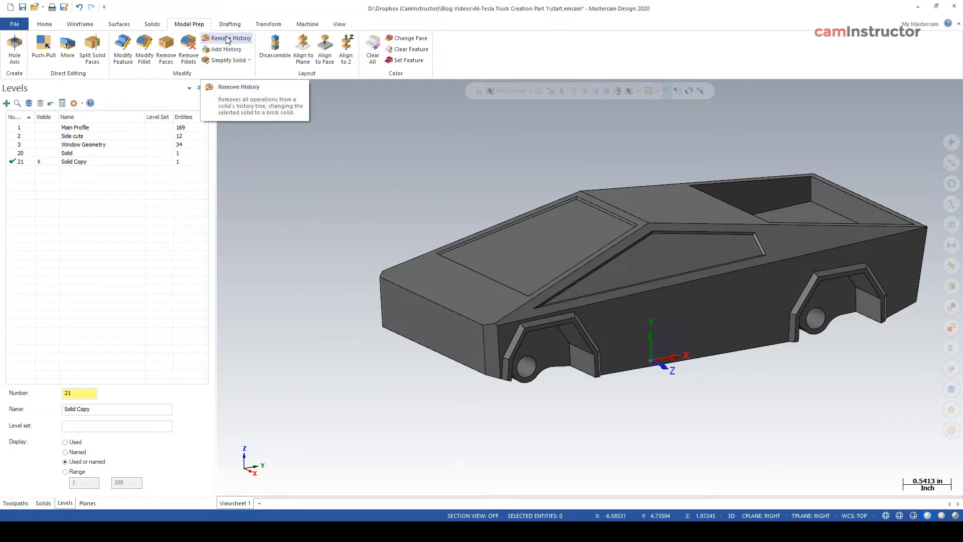
{"action": "left_click", "coordinate": [225, 37]}
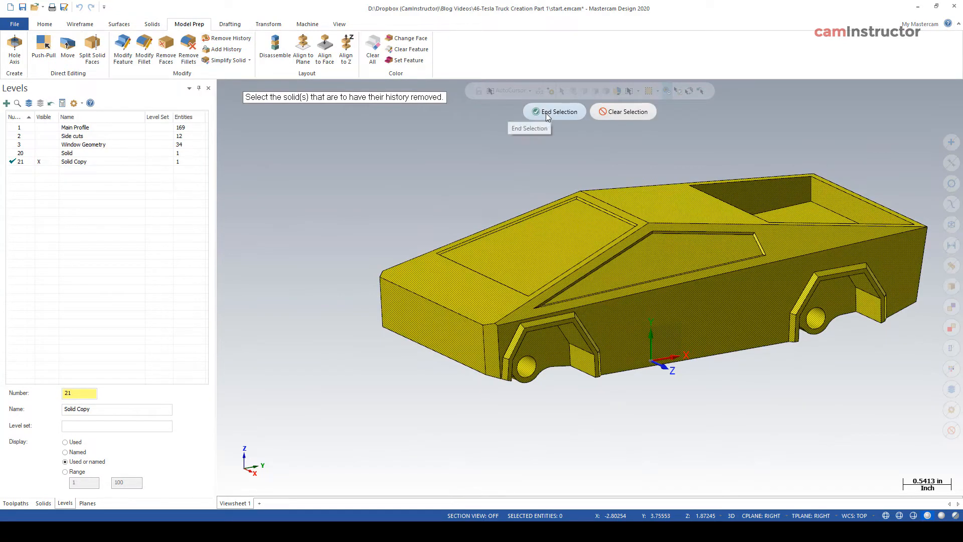
{"action": "left_click", "coordinate": [554, 111]}
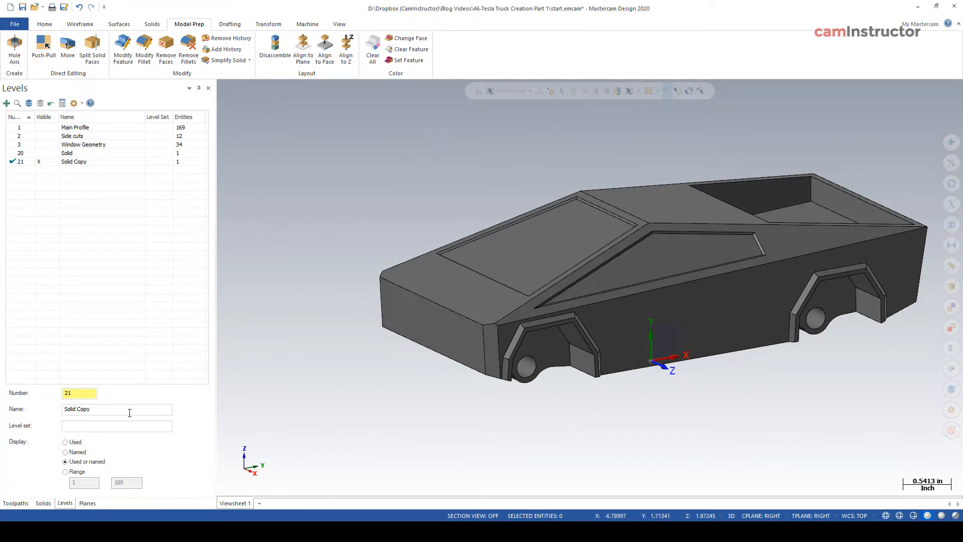
Confirm the copy shows as a single Body in the Solids manager, then return to Levels
{"action": "left_click", "coordinate": [42, 502]}
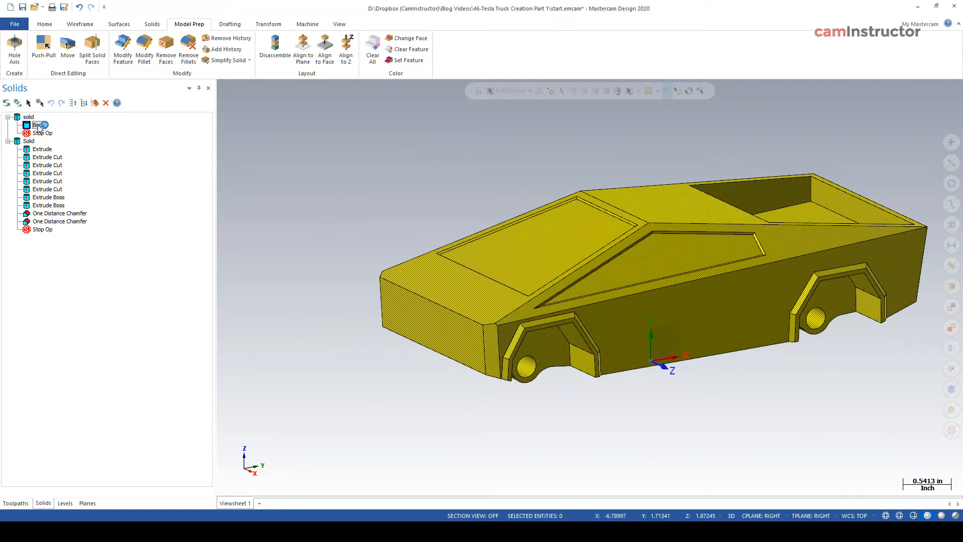
{"action": "left_click", "coordinate": [38, 125]}
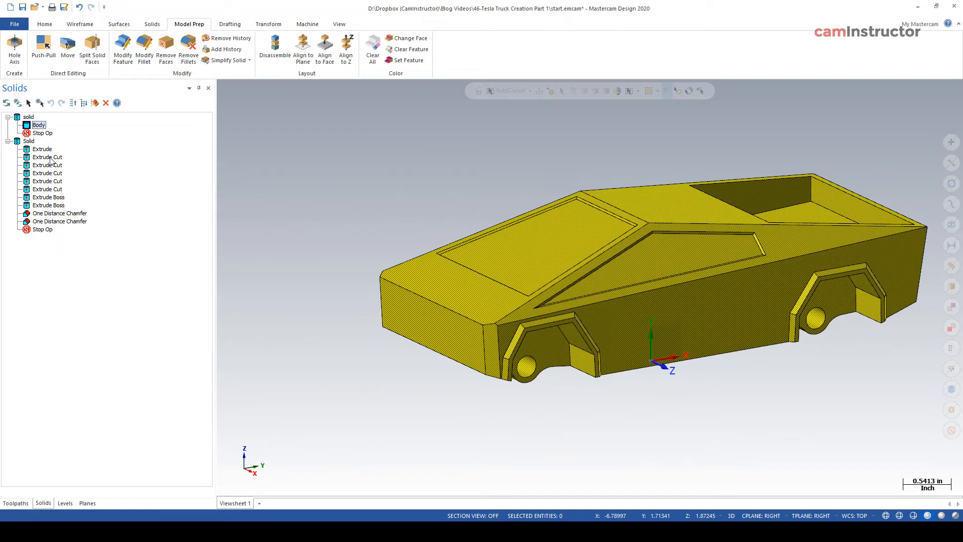
{"action": "mouse_move", "coordinate": [52, 161]}
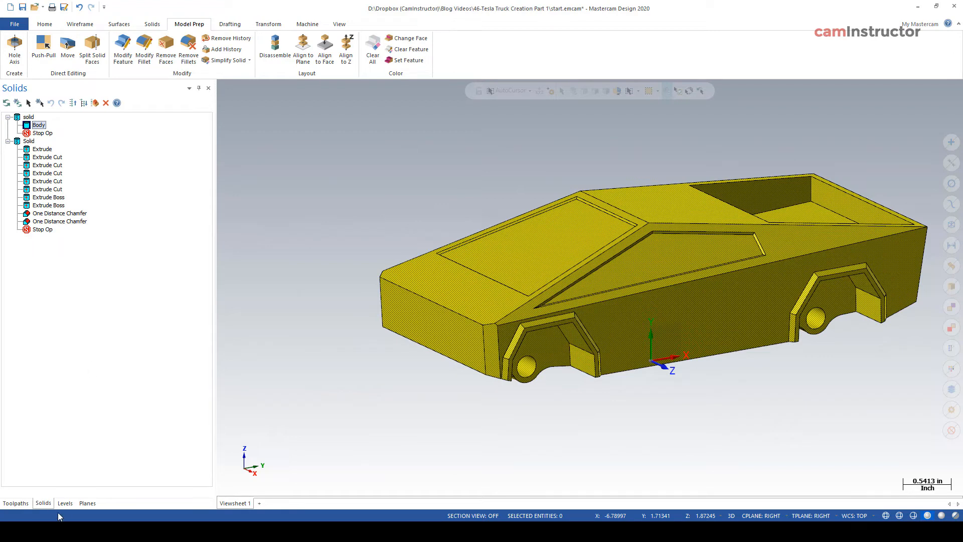
{"action": "left_click", "coordinate": [65, 503]}
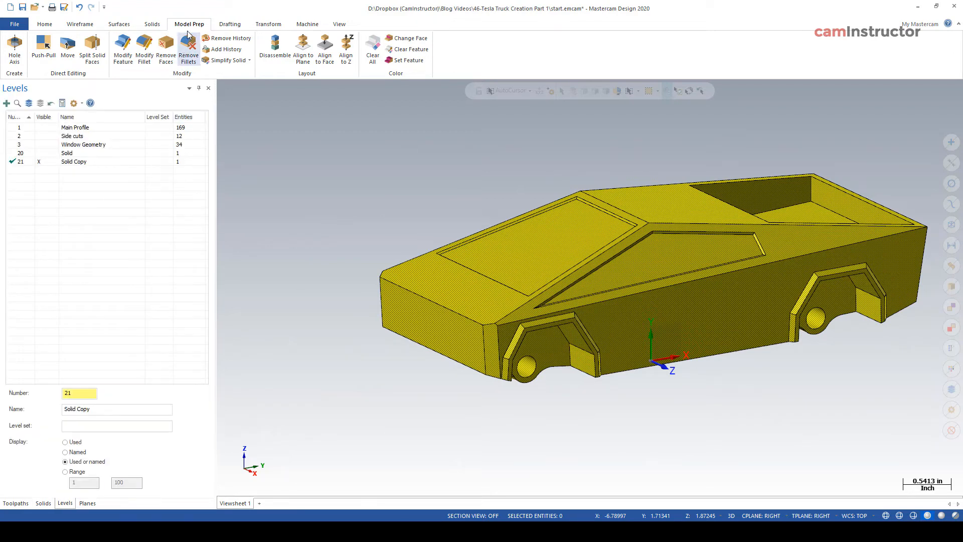
{"action": "left_click", "coordinate": [43, 46]}
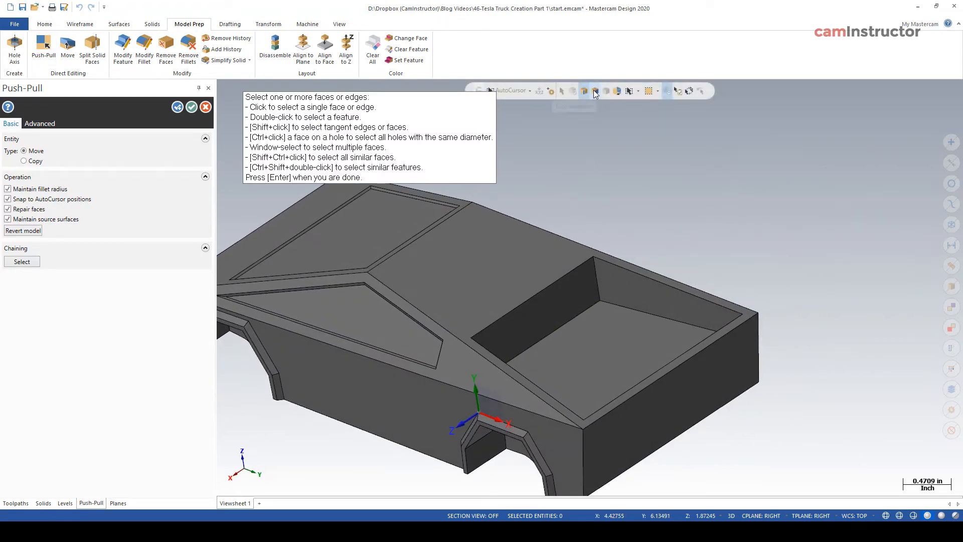
{"action": "left_click", "coordinate": [541, 289]}
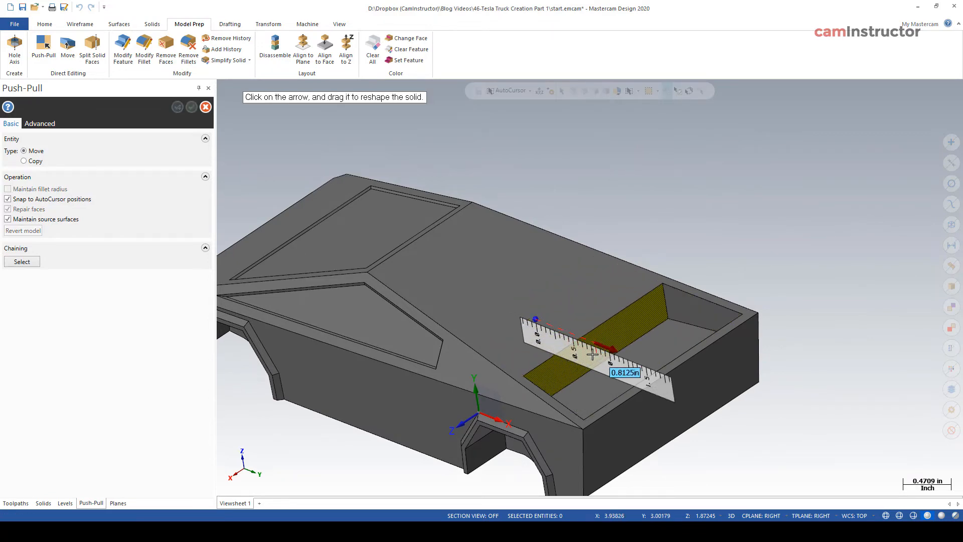
{"action": "left_click_drag", "start_coordinate": [605, 349], "coordinate": [552, 338]}
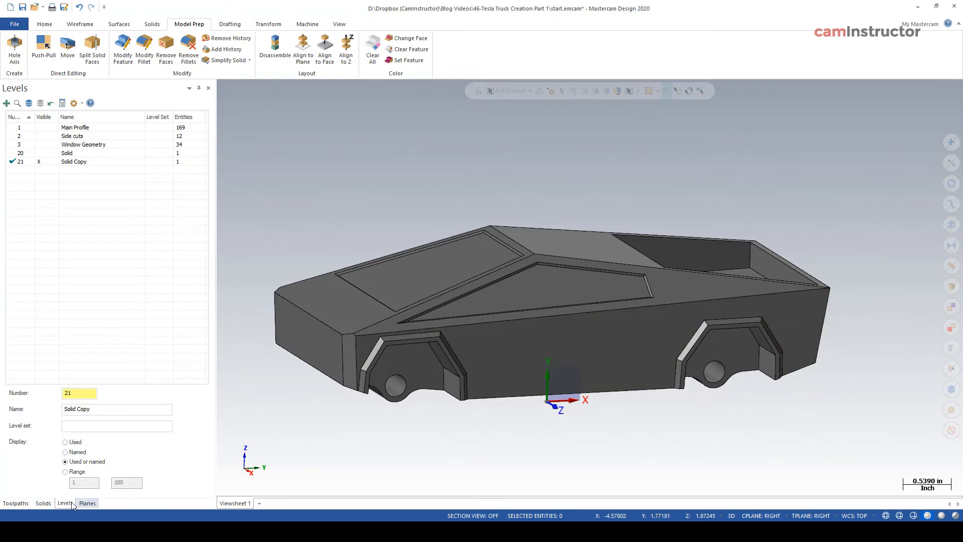
{"action": "left_click", "coordinate": [42, 503]}
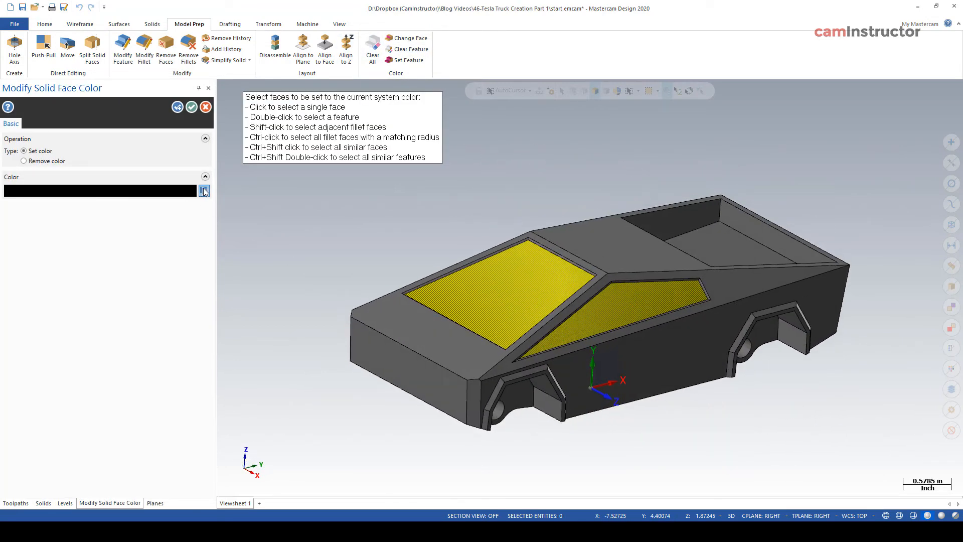
Recolour the window faces cyan and the rear wheel-well trim black
{"action": "left_click", "coordinate": [204, 191]}
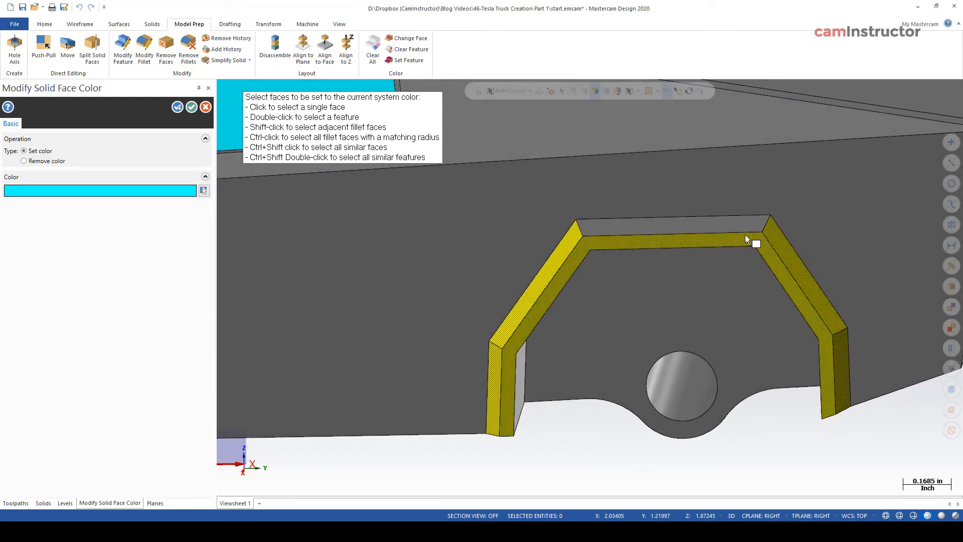
{"action": "left_click", "coordinate": [203, 191]}
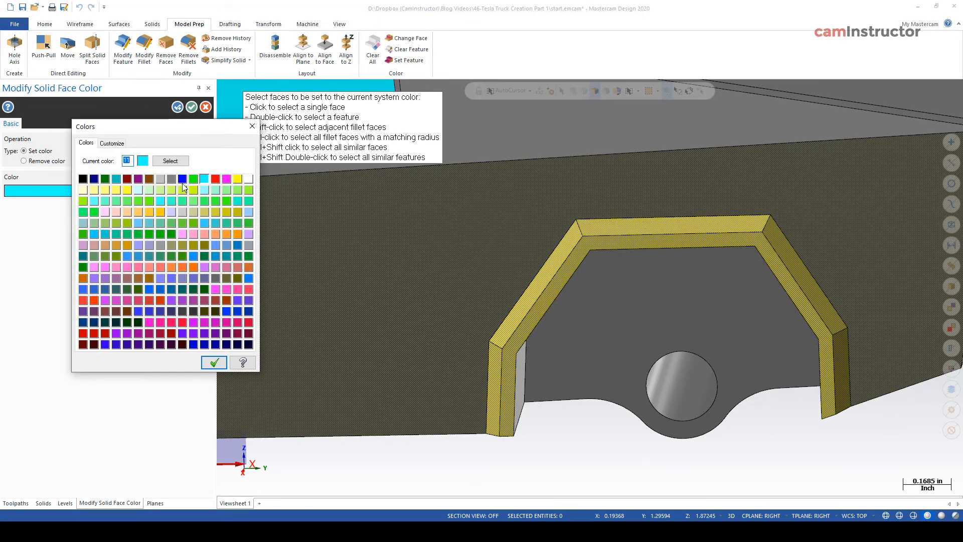
{"action": "left_click", "coordinate": [213, 362]}
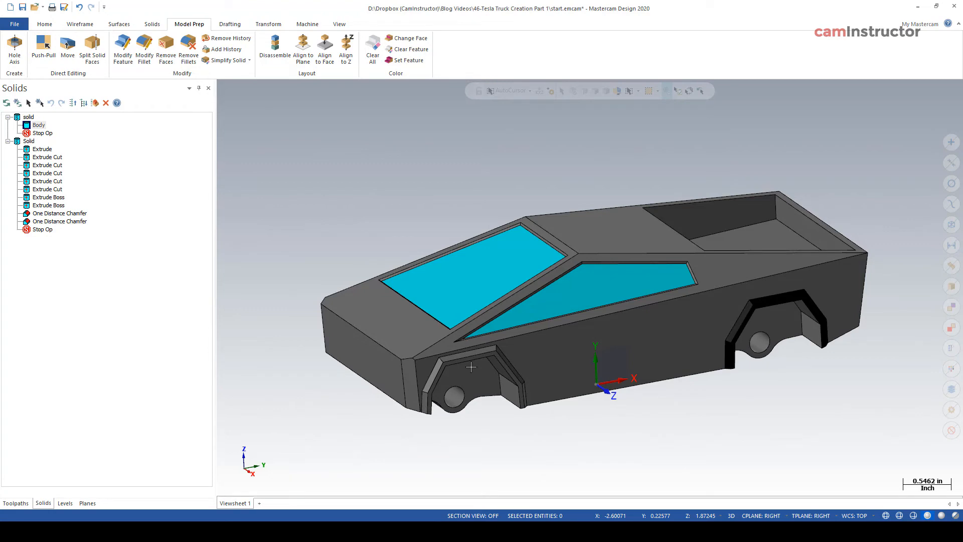
{"action": "mouse_move", "coordinate": [410, 336]}
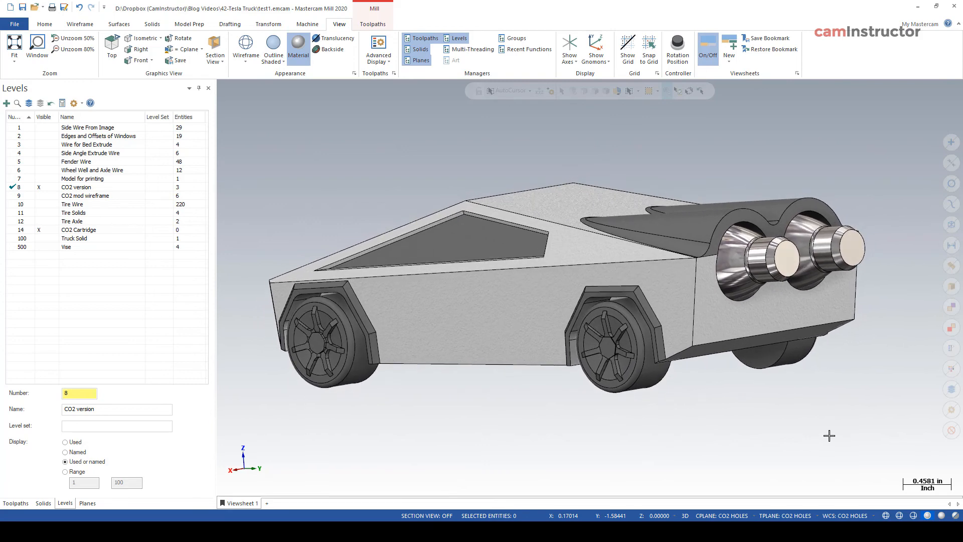
{"action": "mouse_move", "coordinate": [479, 441]}
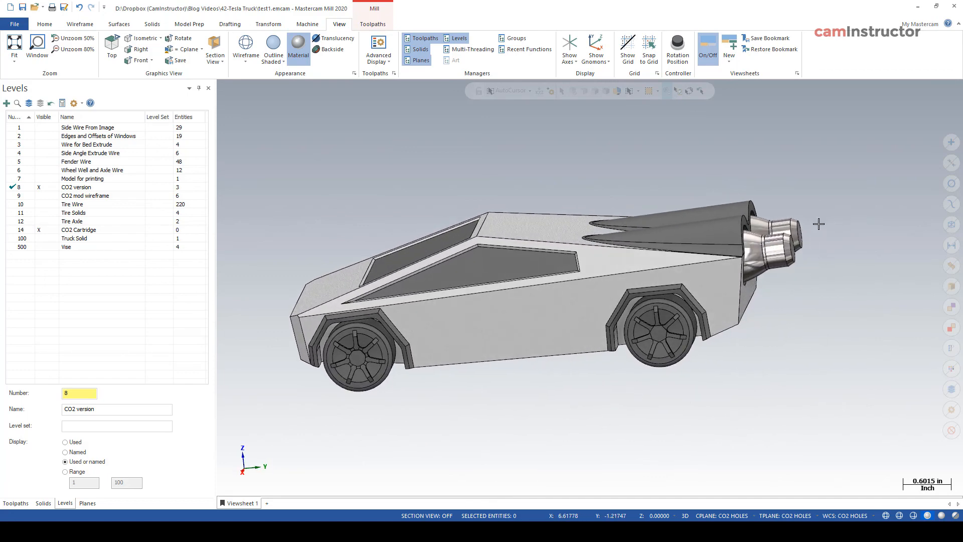
Orbit the finished CO2-cartridge truck in test1.emcam to view its rear
{"action": "left_click_drag", "start_coordinate": [819, 224], "coordinate": [834, 356]}
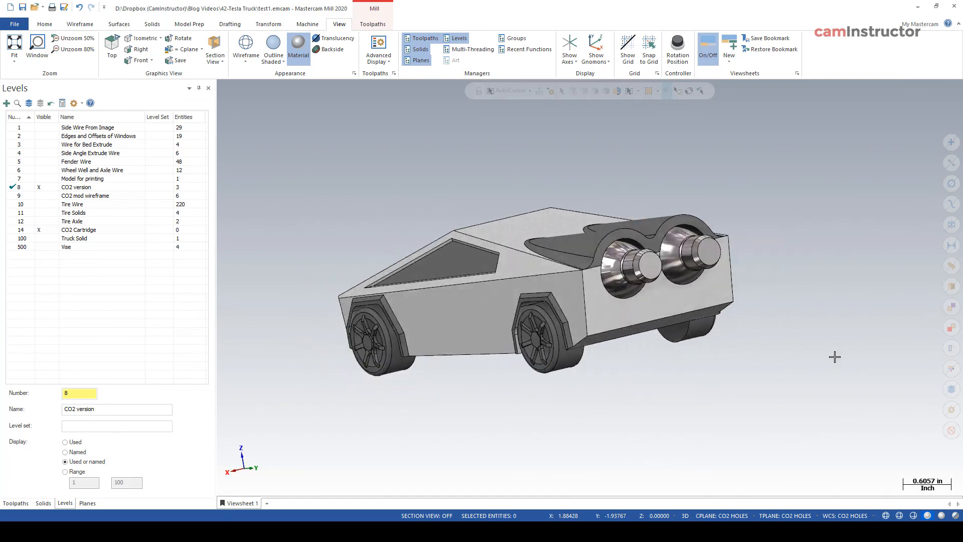